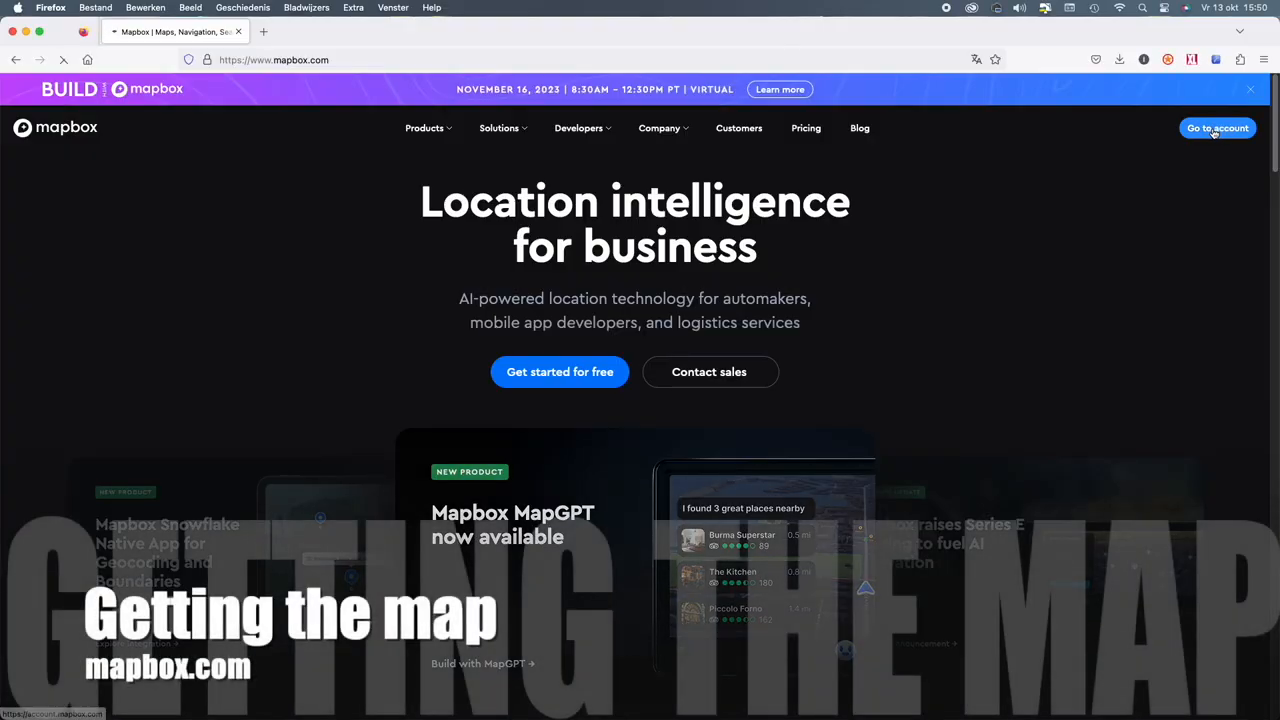
Start a new Monochrome style from the account, zoom to Gouda and select the settlement-major-label layer.
click(1217, 128)
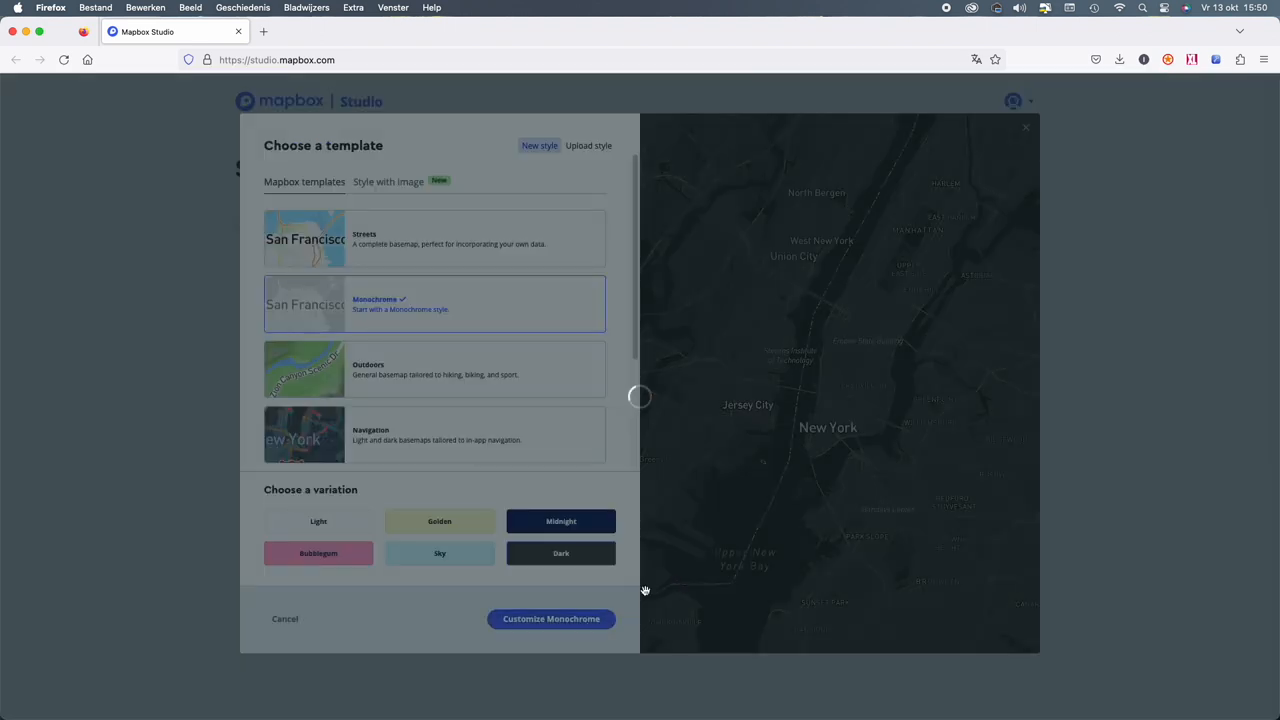
click(551, 618)
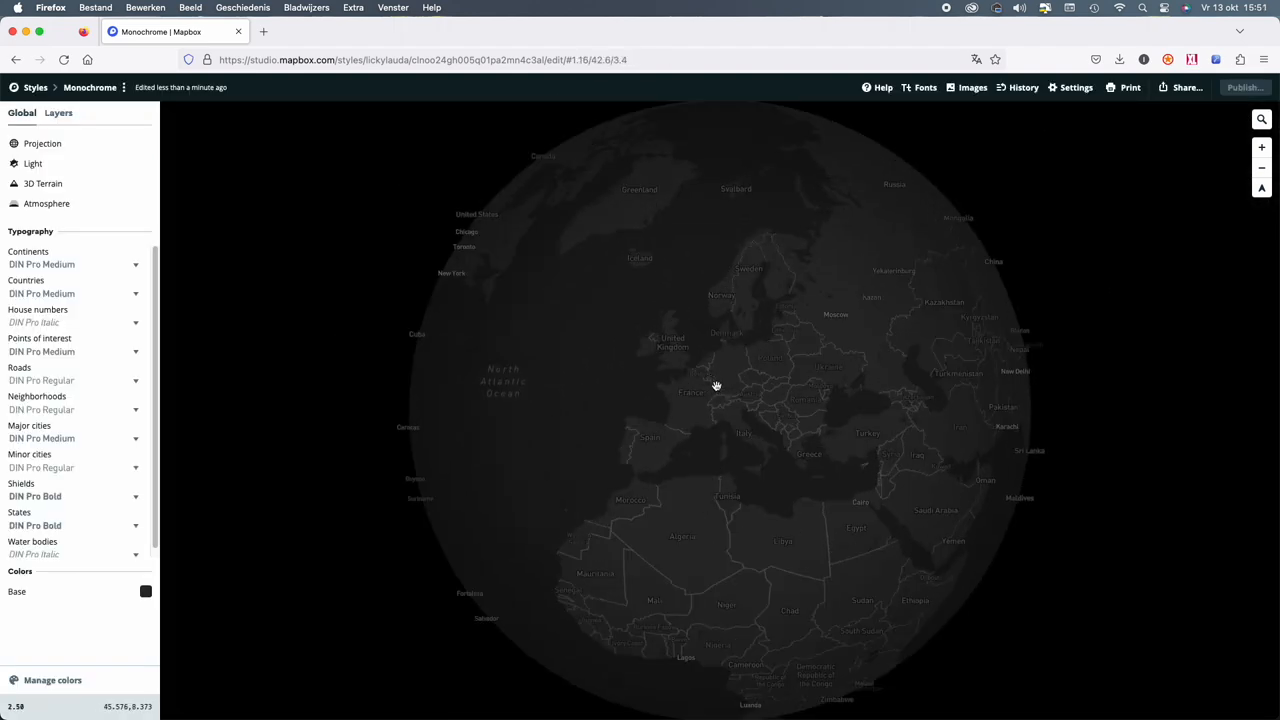
scroll(up, 3)
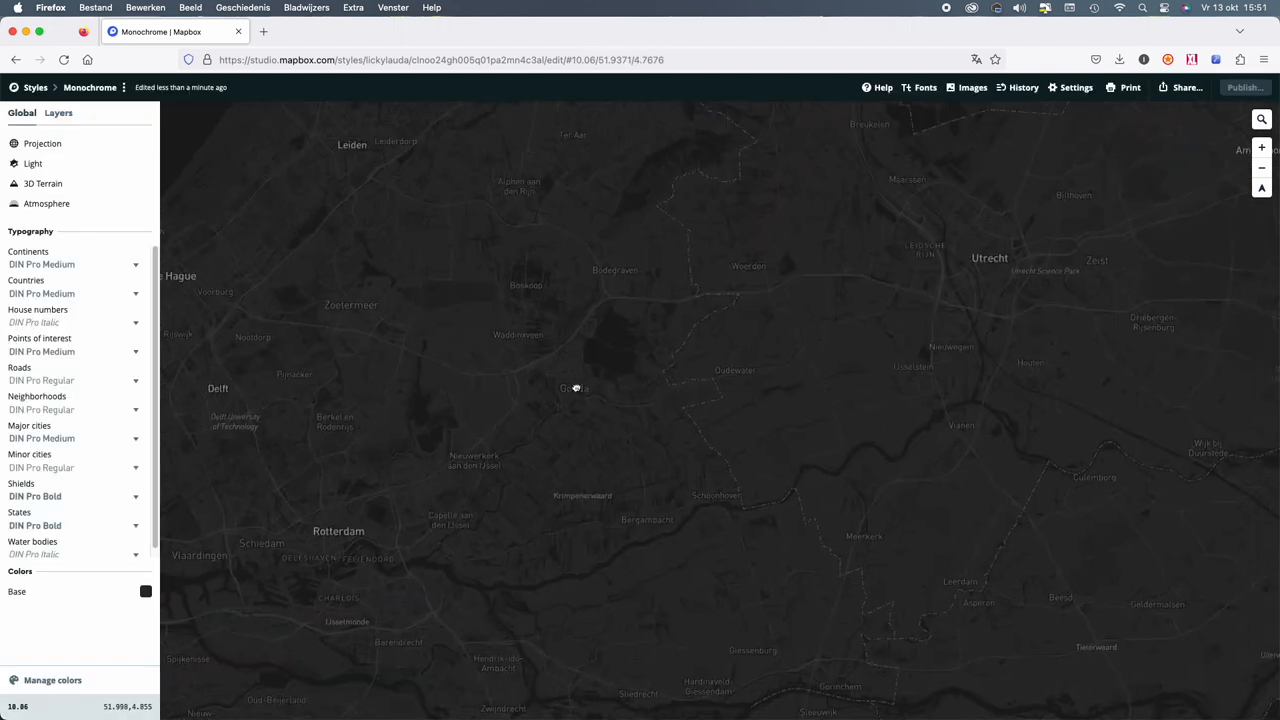
click(58, 112)
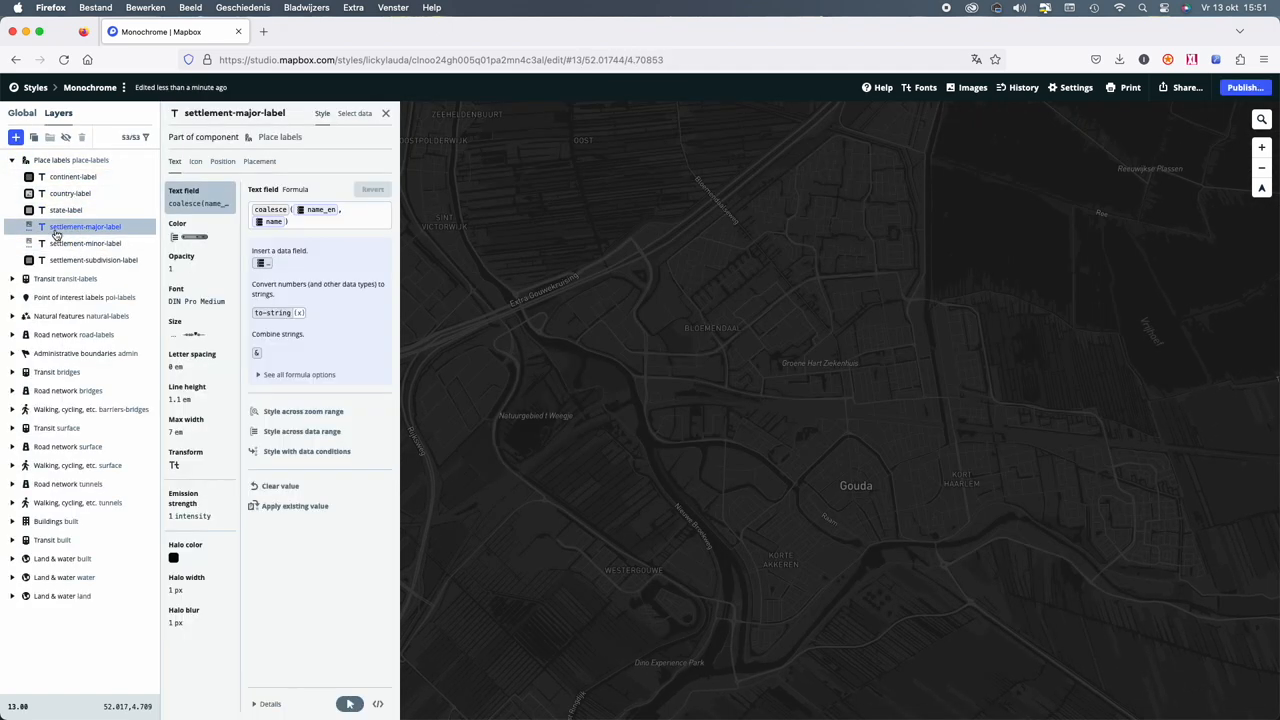
Hide the settlement labels and set the road-simple line colour to white.
click(85, 243)
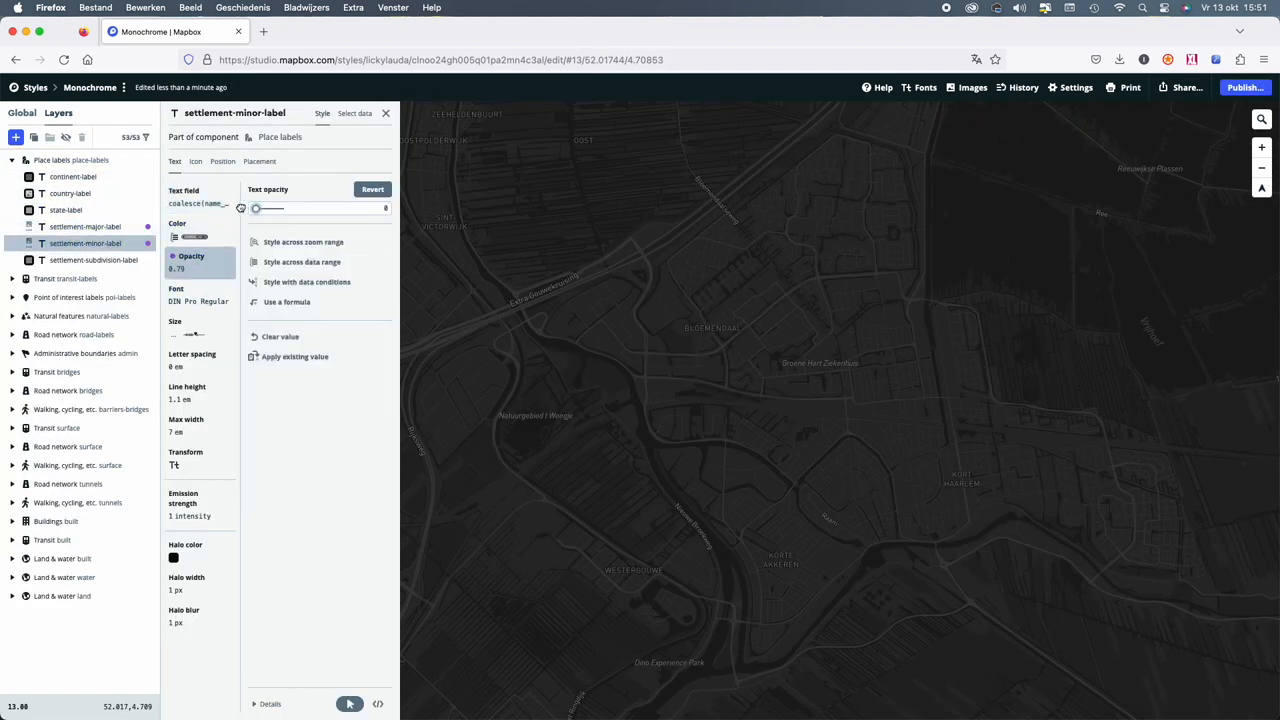
click(385, 113)
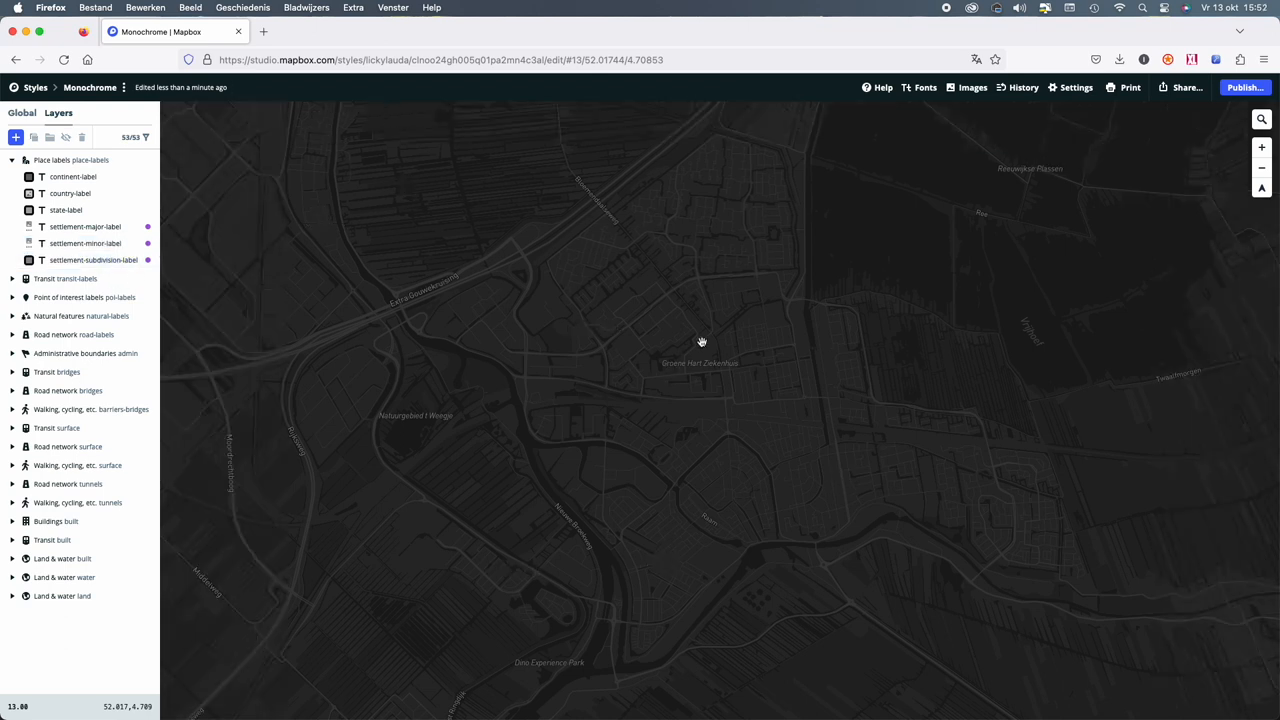
click(68, 297)
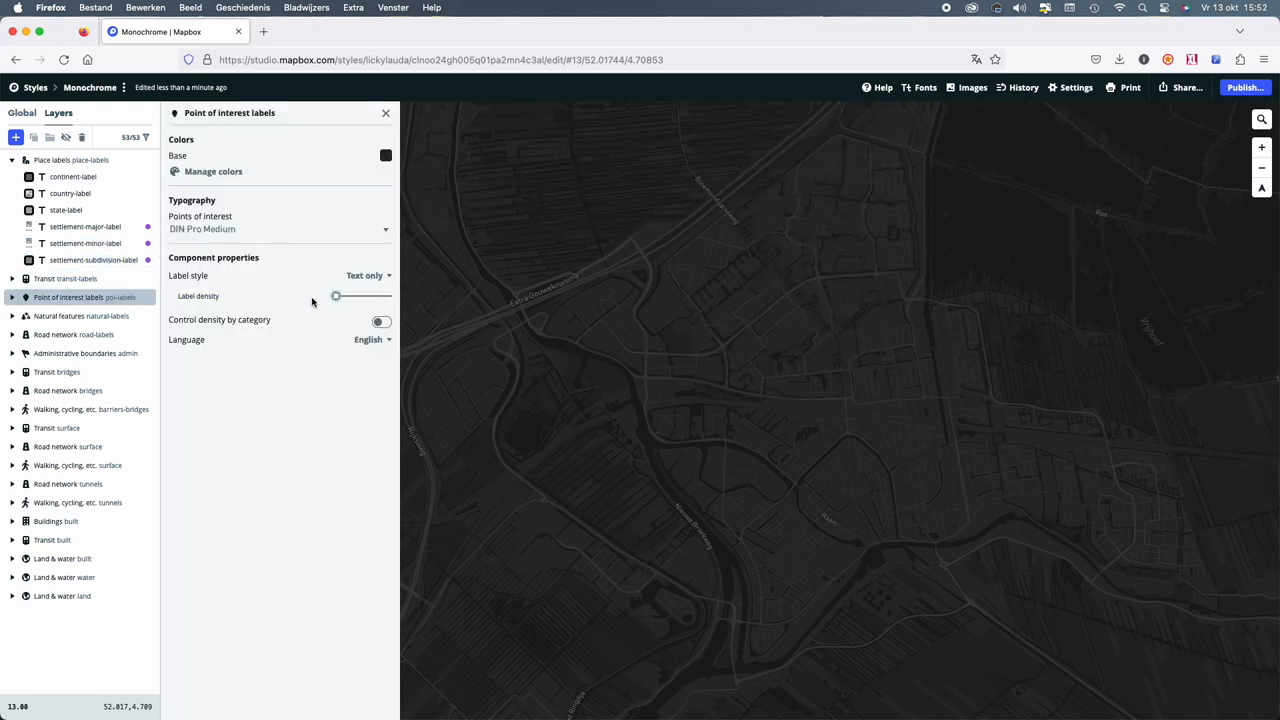
click(56, 334)
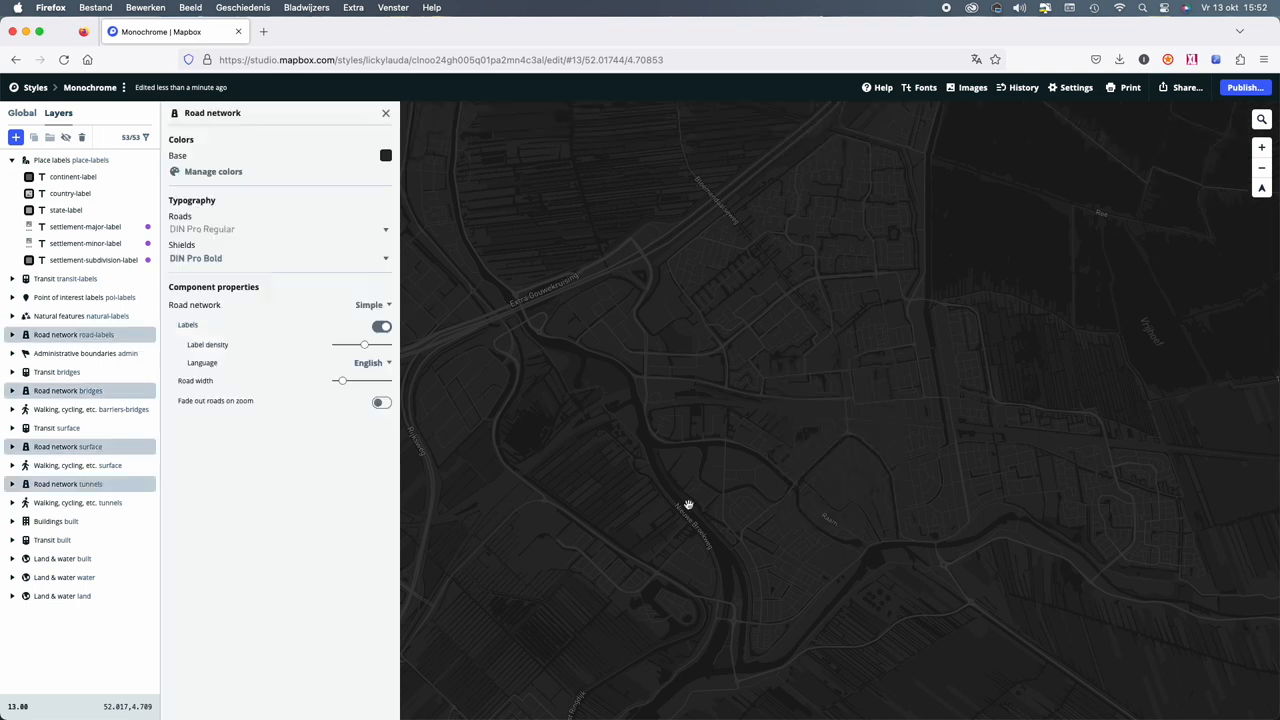
click(386, 112)
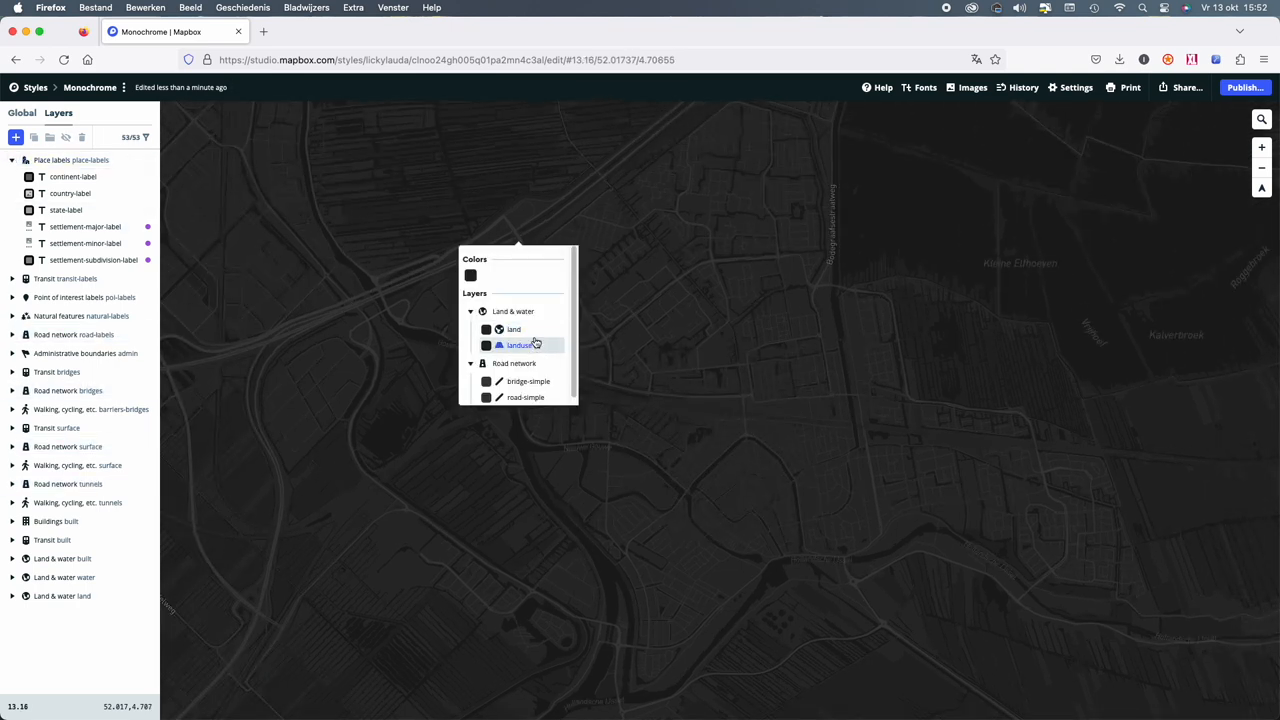
click(525, 397)
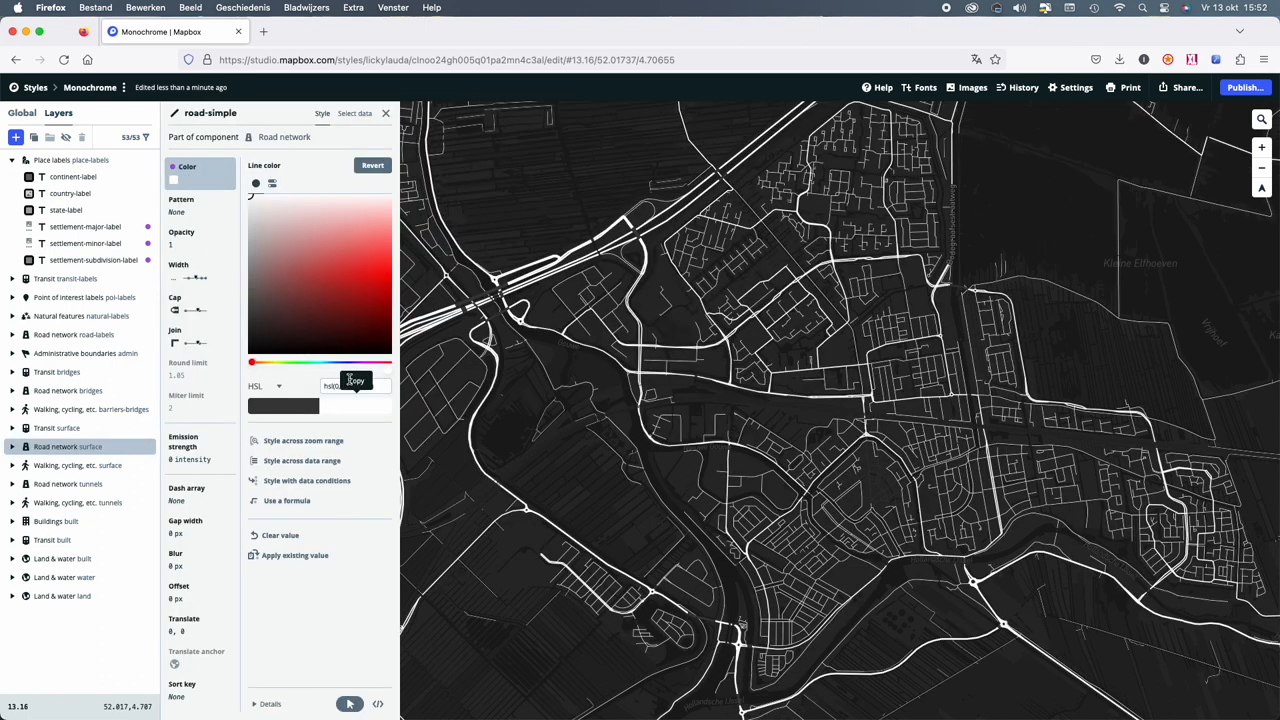
Whiten the bridge road lines and hide the water point and waterway labels.
click(68, 390)
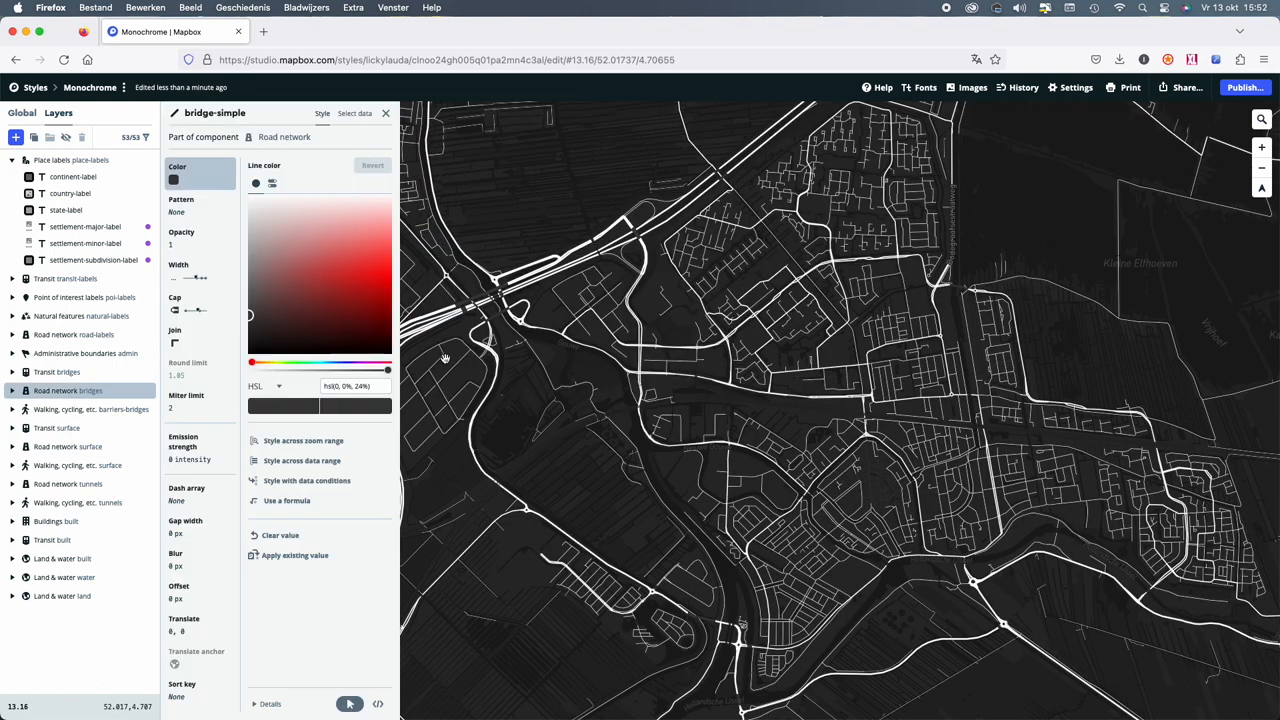
click(386, 113)
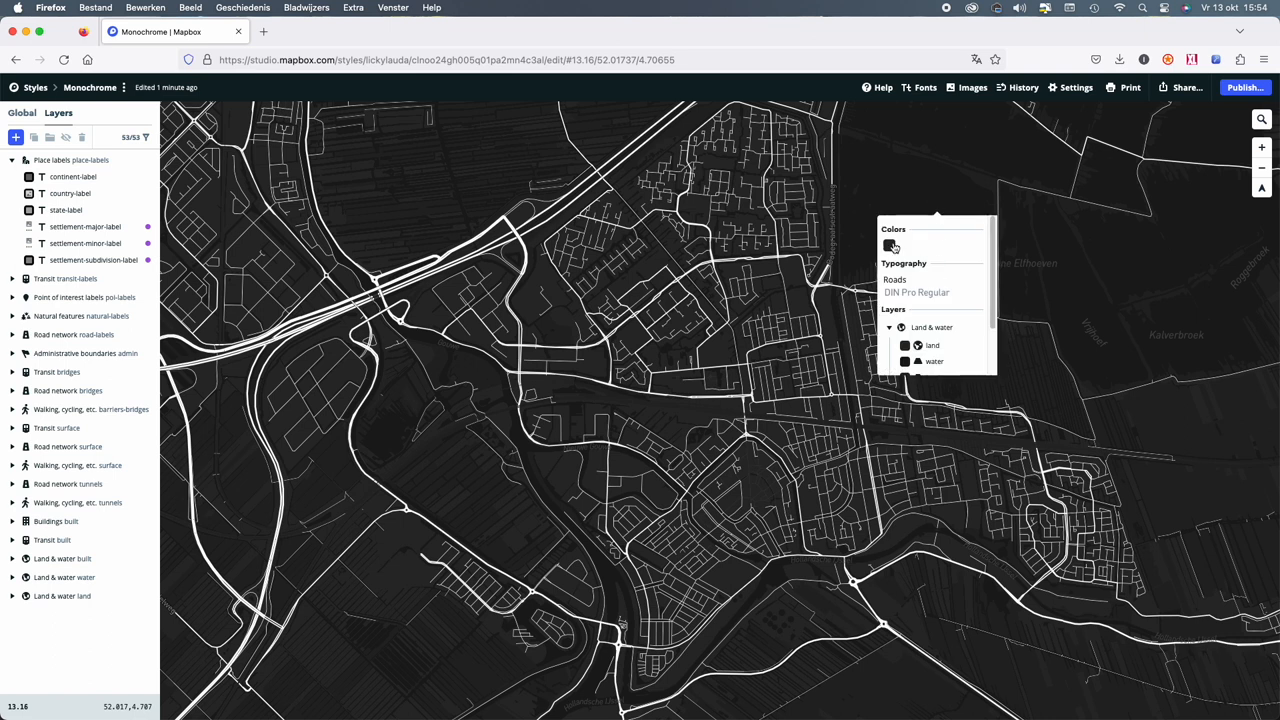
click(21, 112)
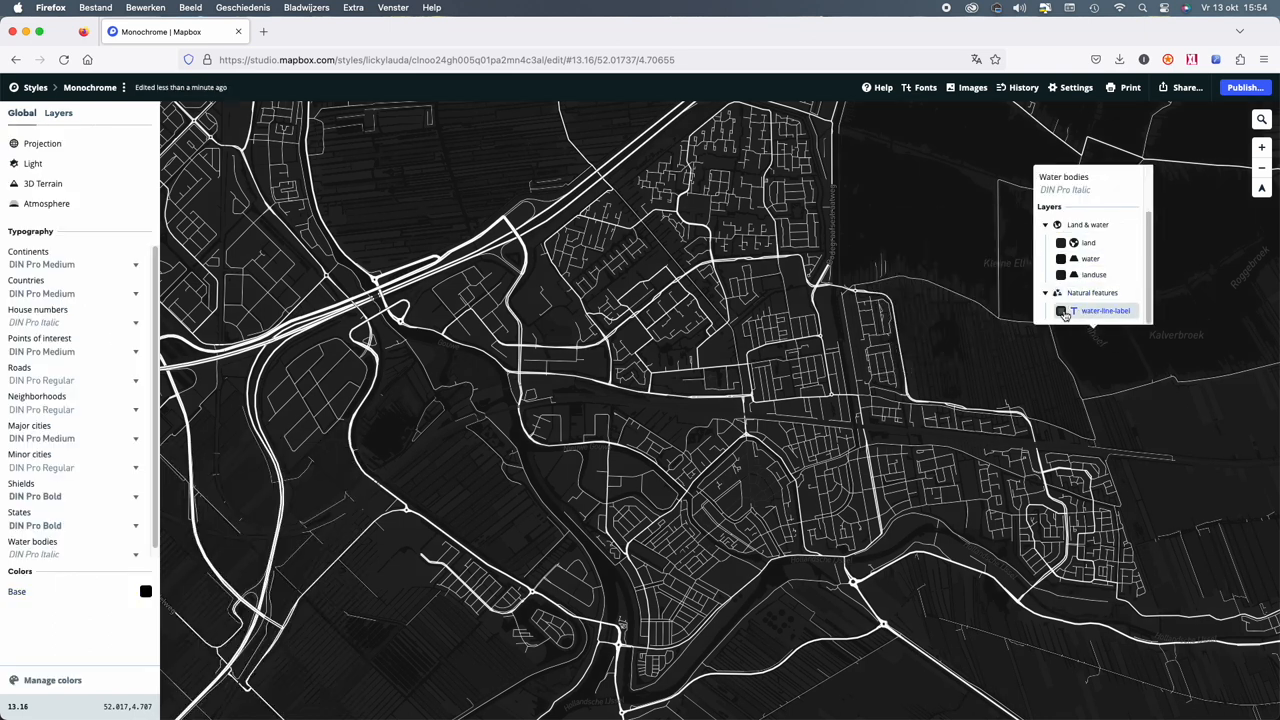
click(1105, 310)
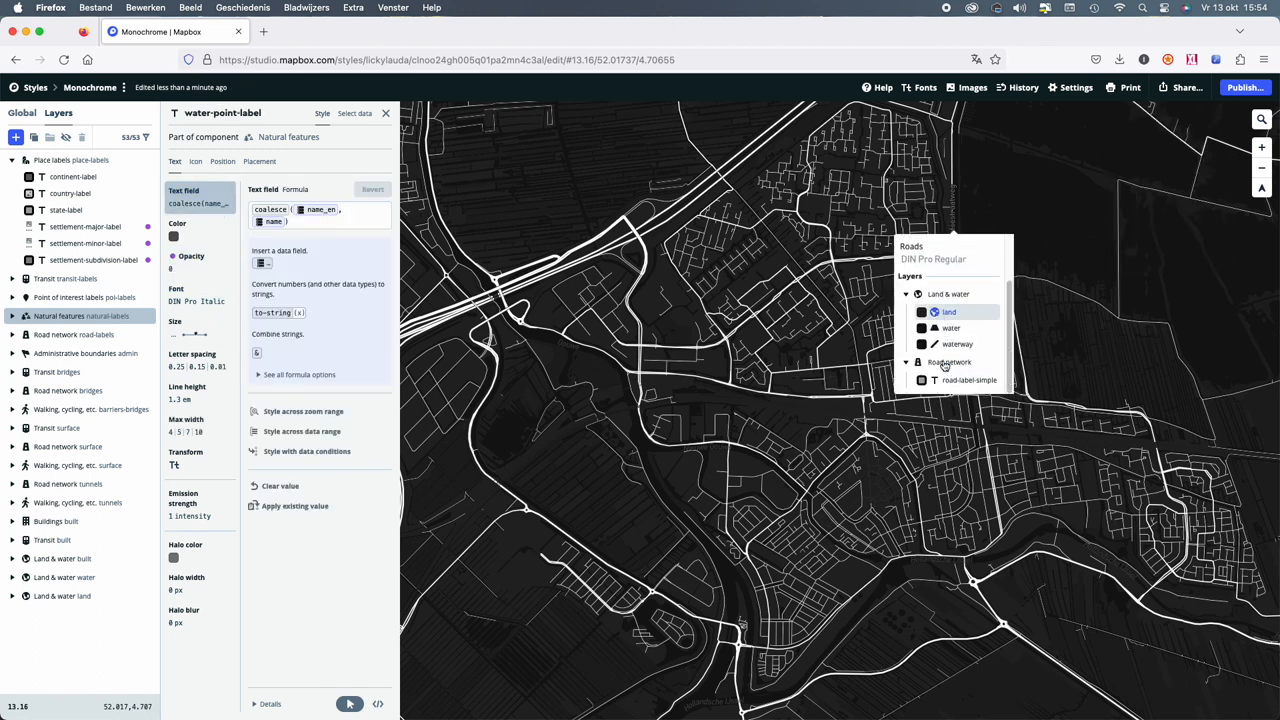
click(386, 113)
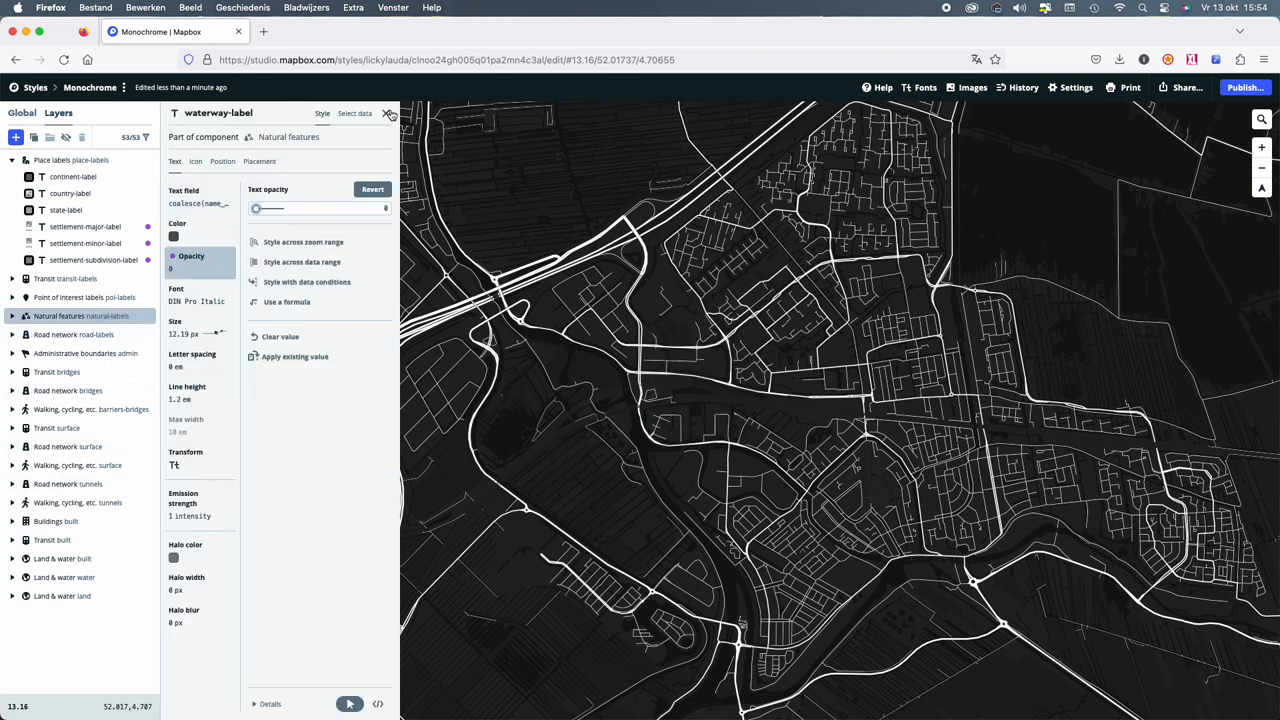
click(1130, 87)
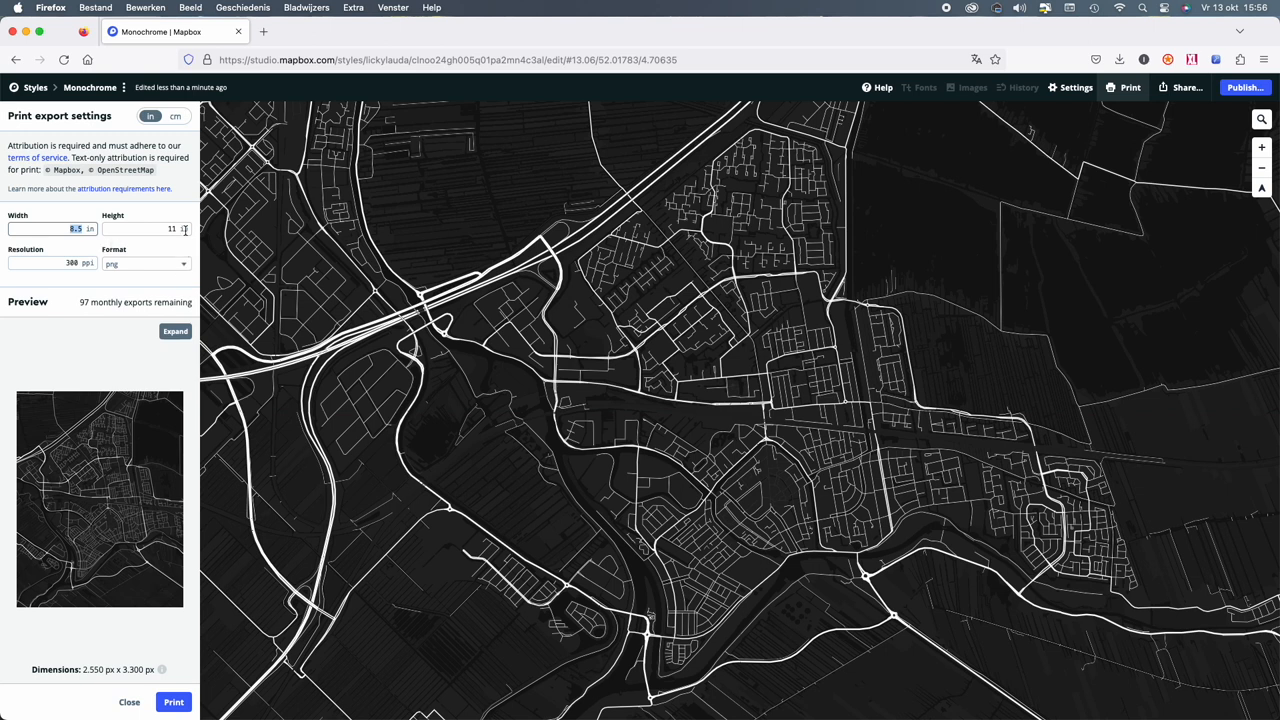
Set the print export to 12 by 10 inches at 300 ppi PNG.
text(1)
click(146, 229)
text(10)
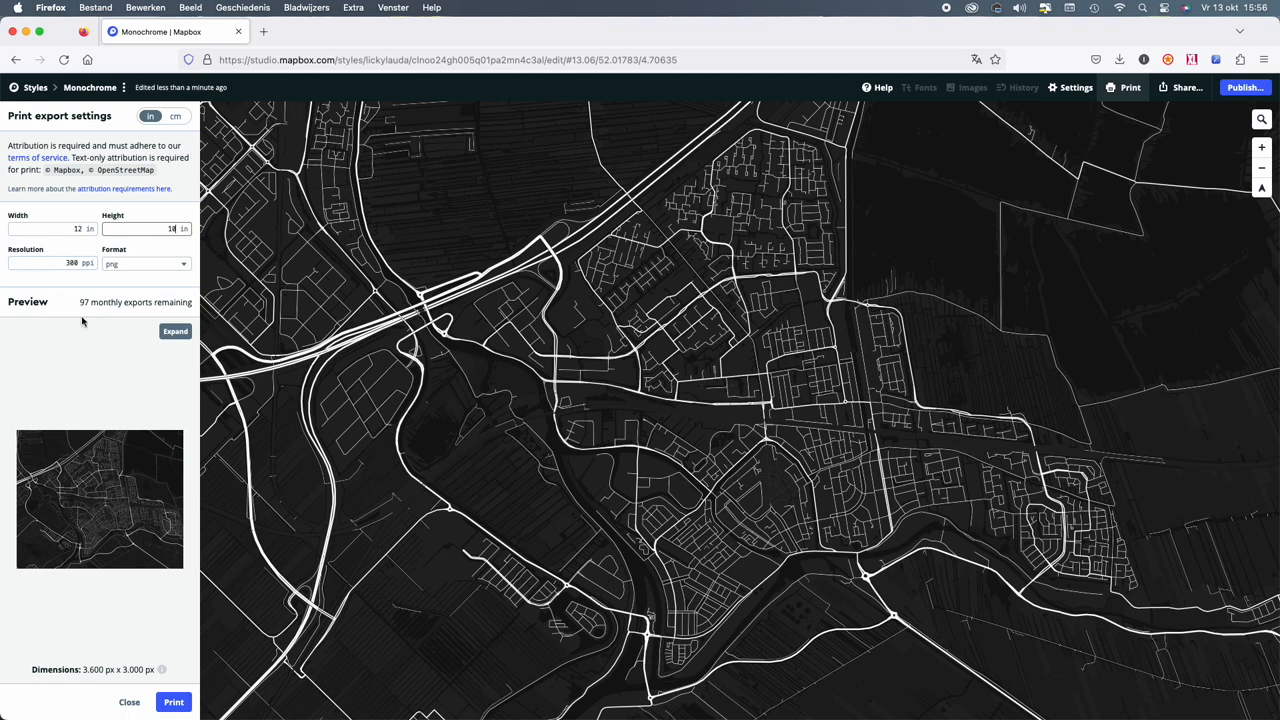
click(175, 331)
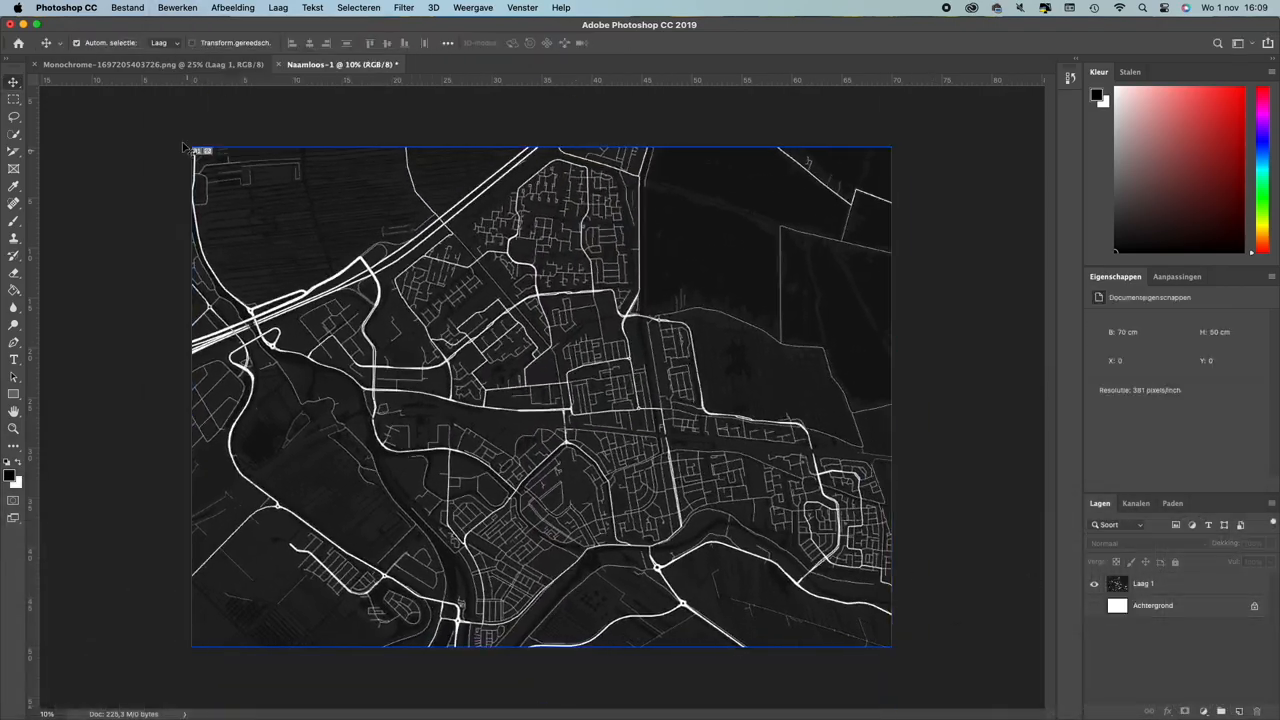
Save the white and grey map layers as 1-wit.png and 2-grey.png PNG copies.
click(358, 7)
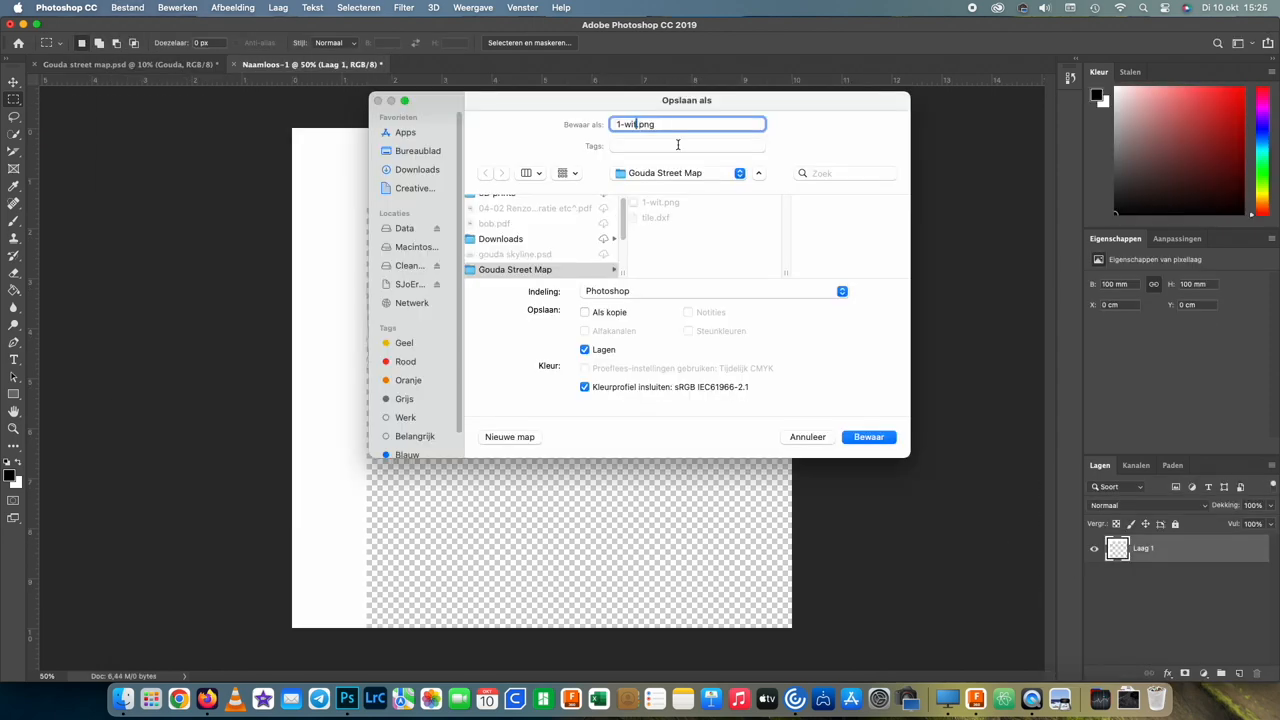
click(867, 437)
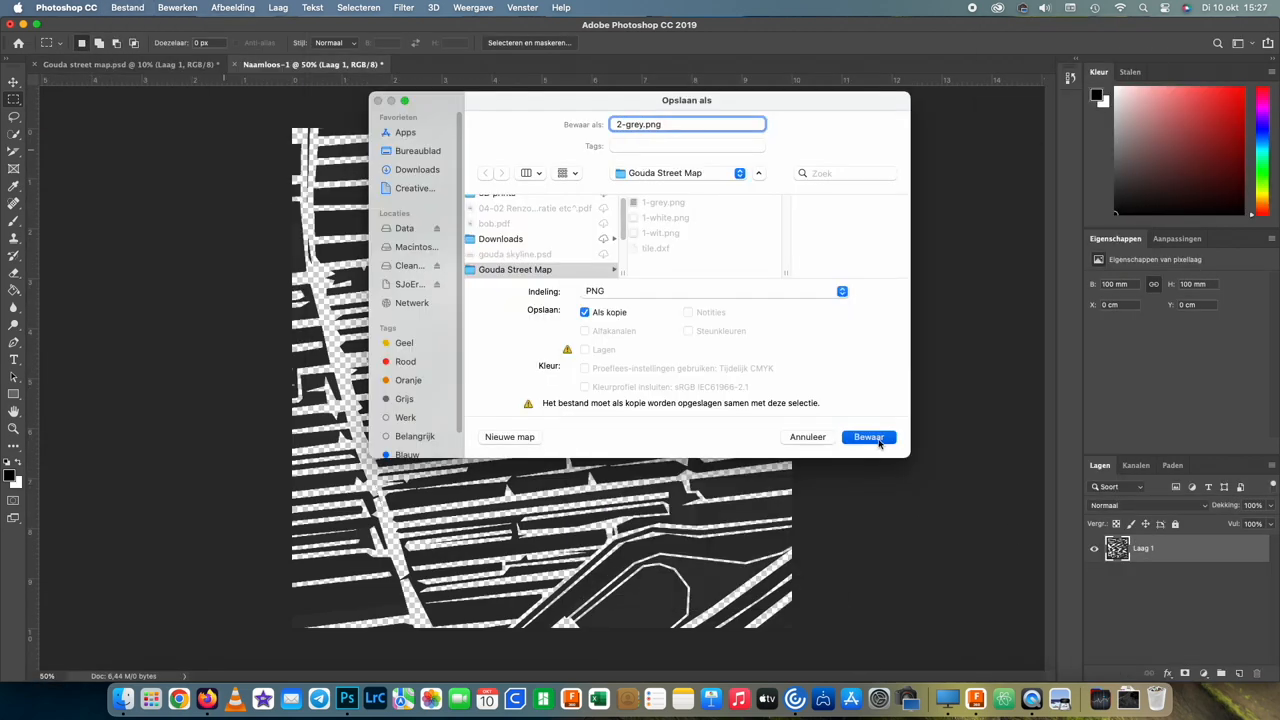
click(868, 437)
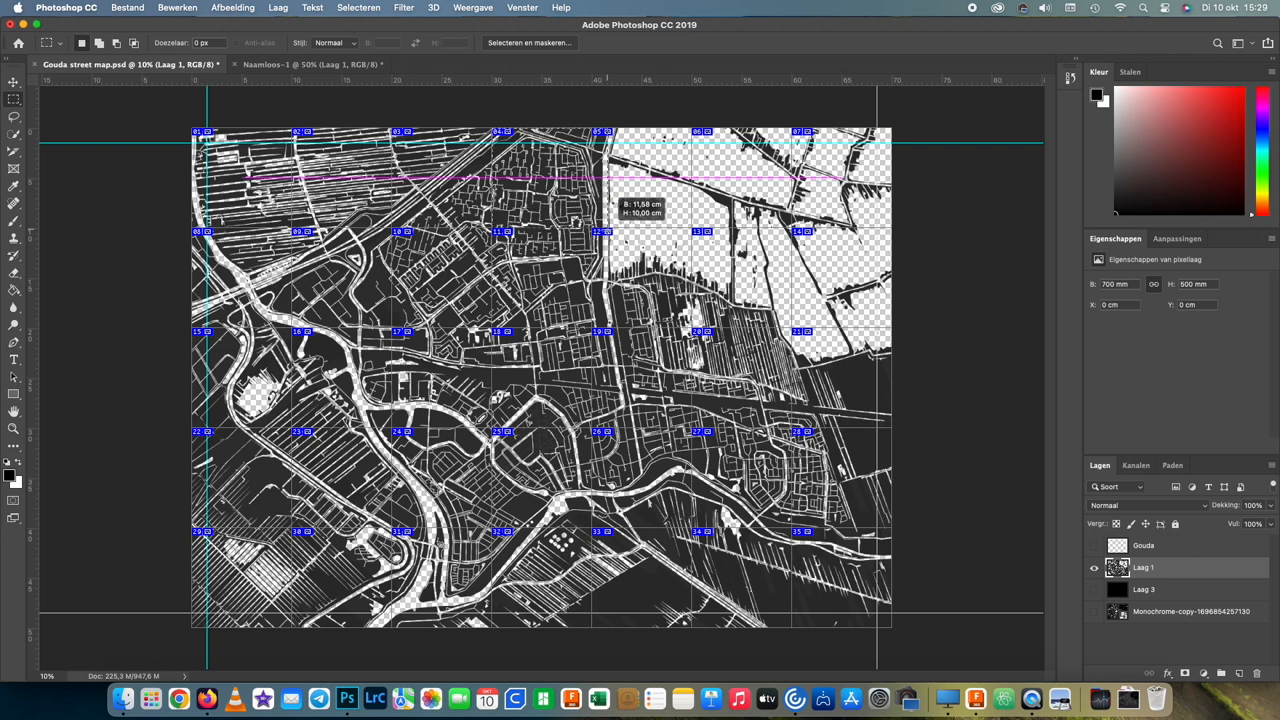
Finish the sliced map in Photoshop before moving to pcbway.com.
click(310, 64)
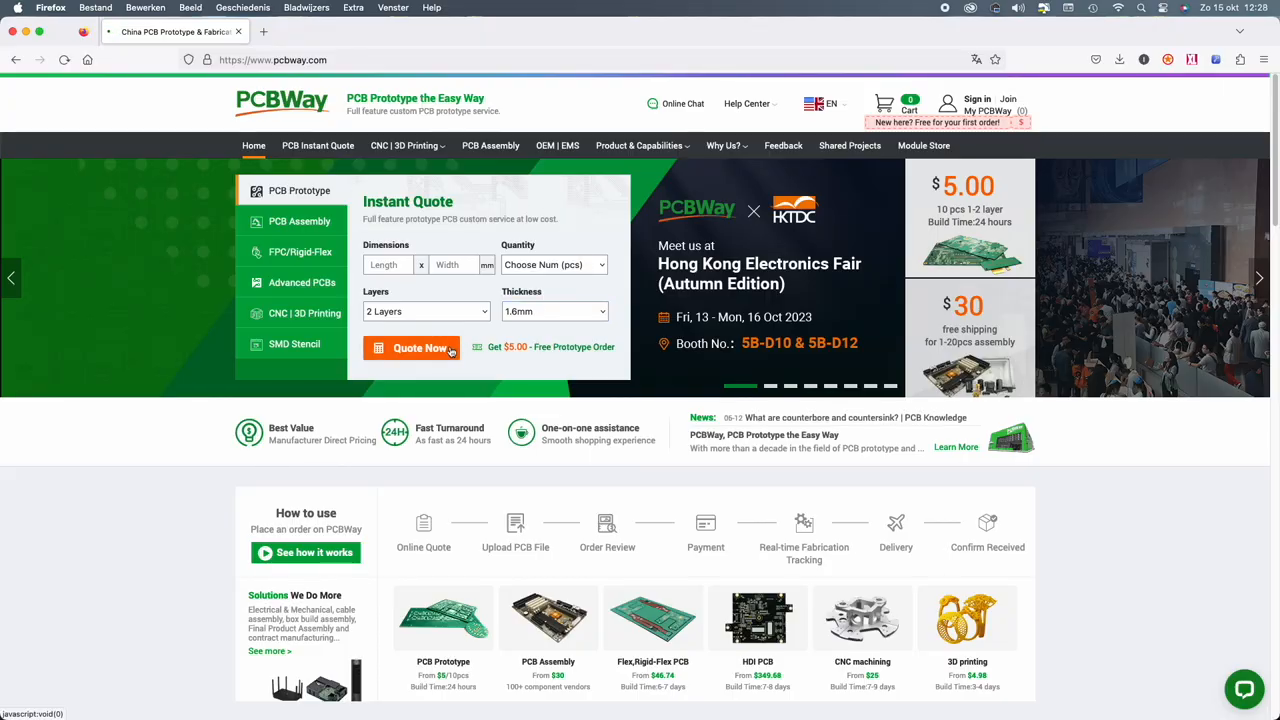
Start an instant PCB quote and reach the quick-order Gerber upload.
click(411, 347)
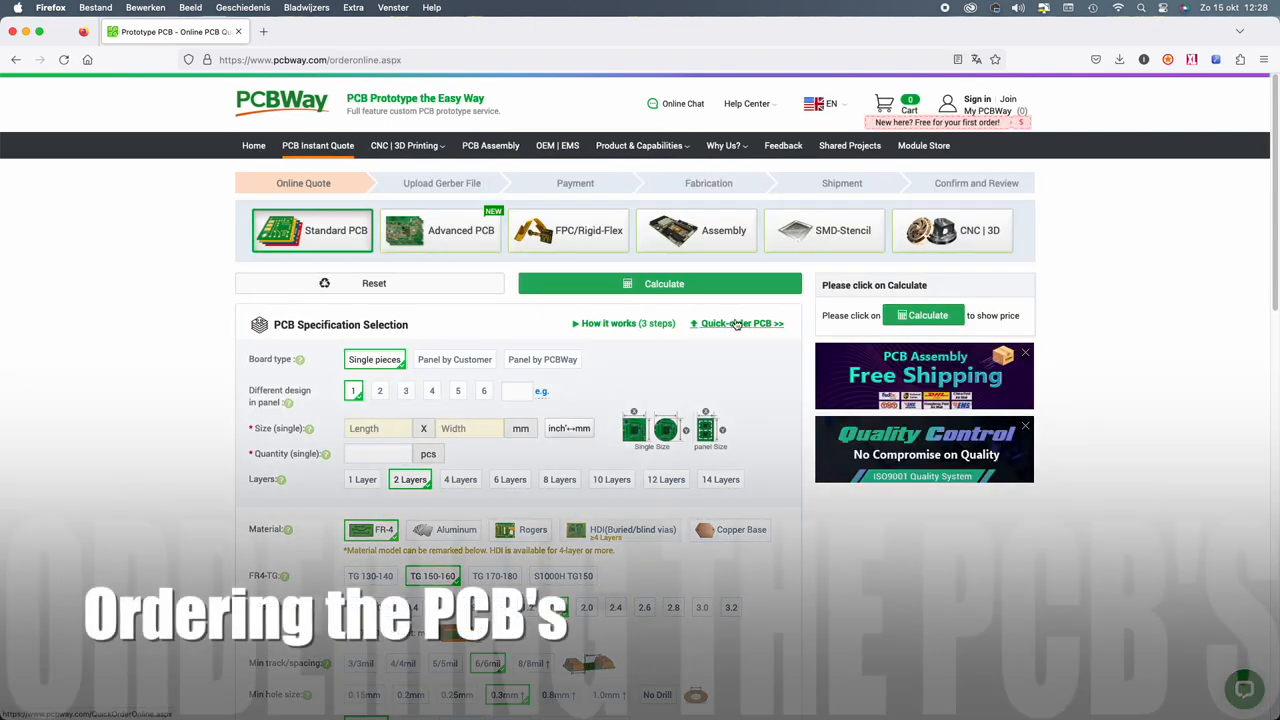
mouse_move(735, 328)
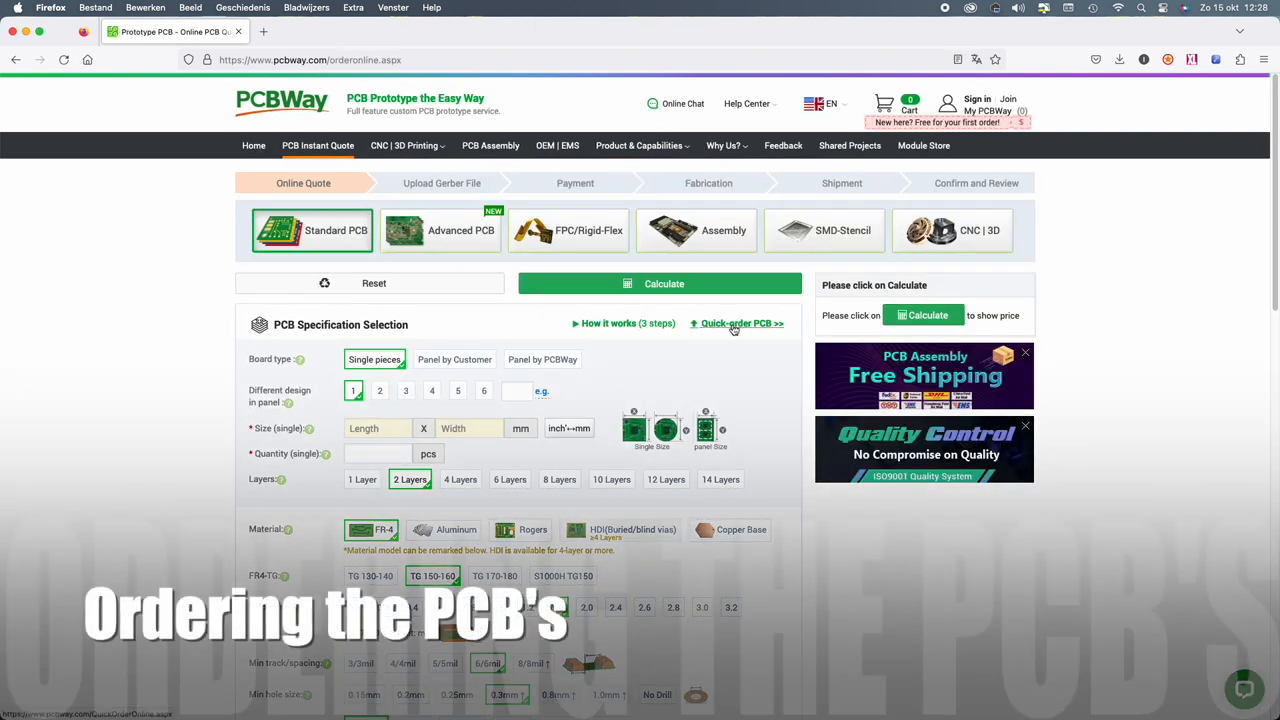
click(742, 323)
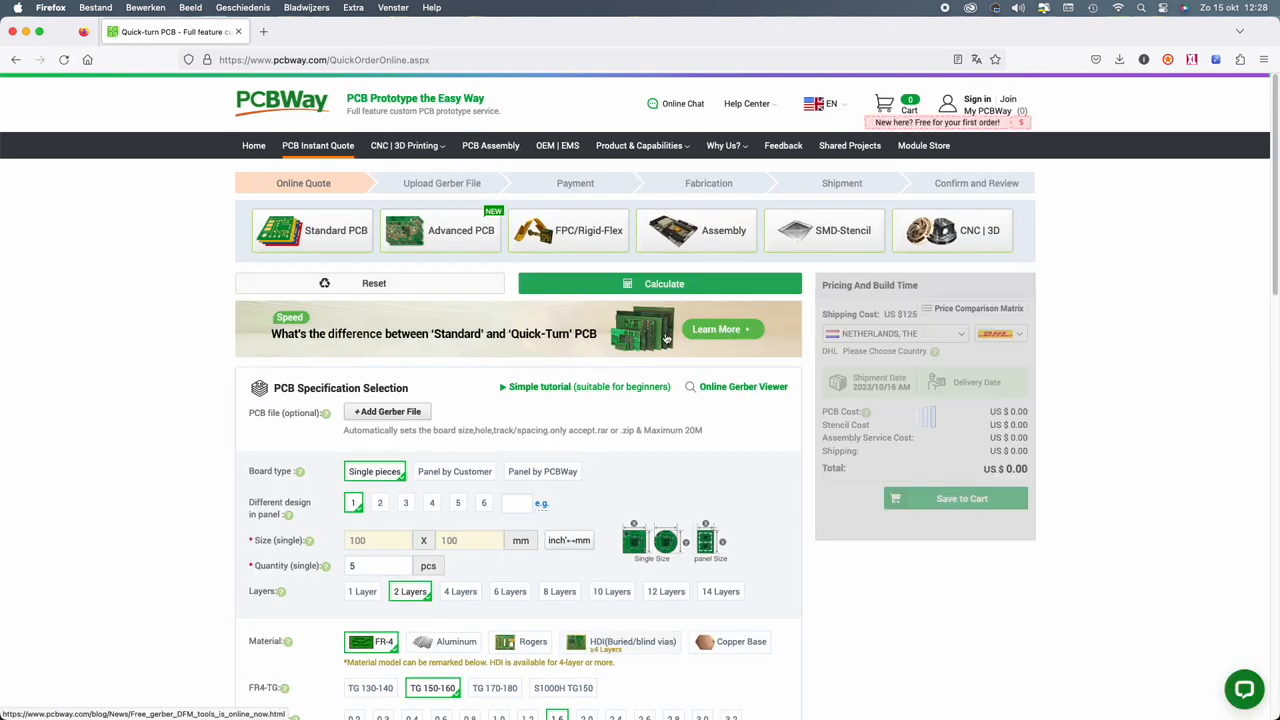
click(388, 411)
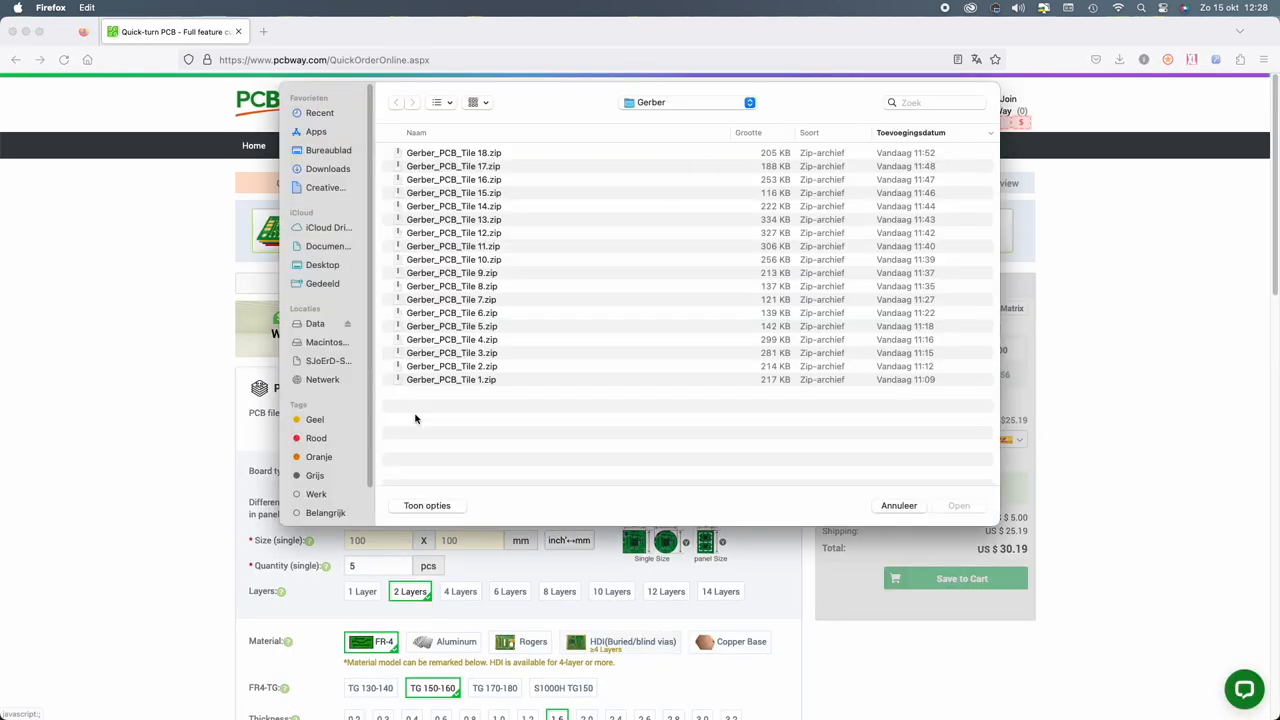
Upload Gerber_PCB_Tile 1.zip so the quote detects a 2-layer 100 x 100 mm board.
click(453, 219)
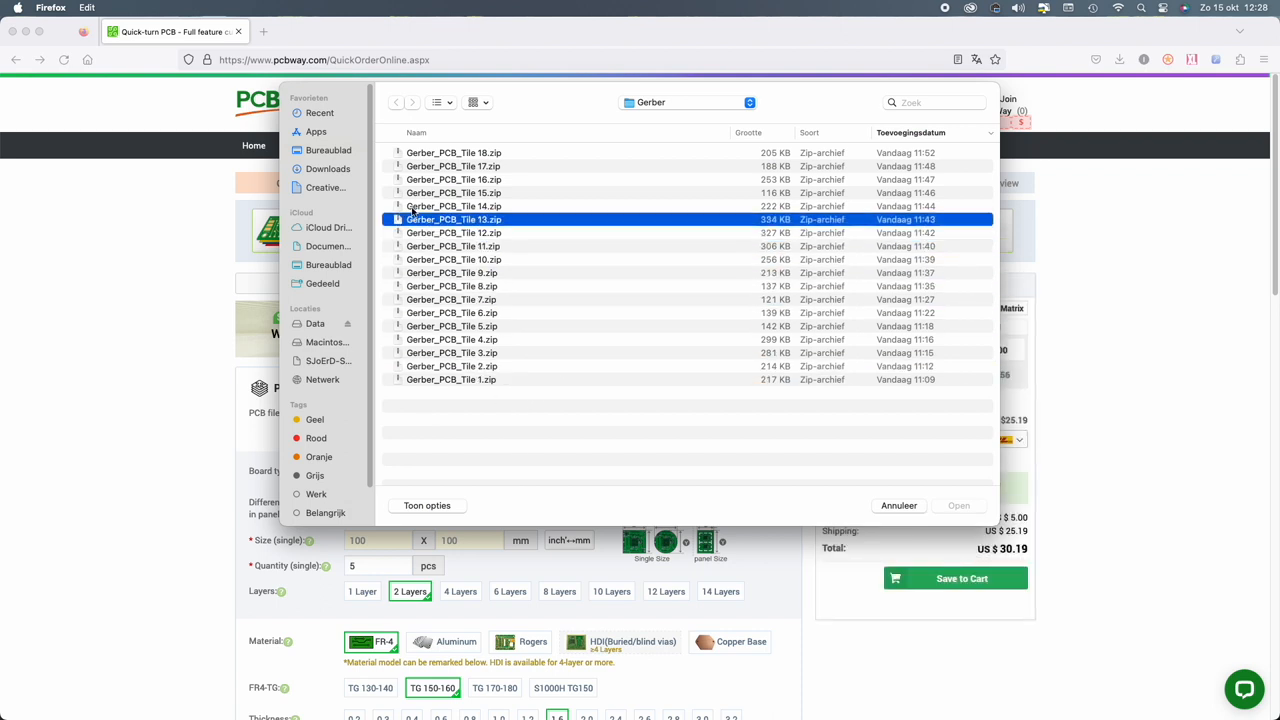
click(453, 152)
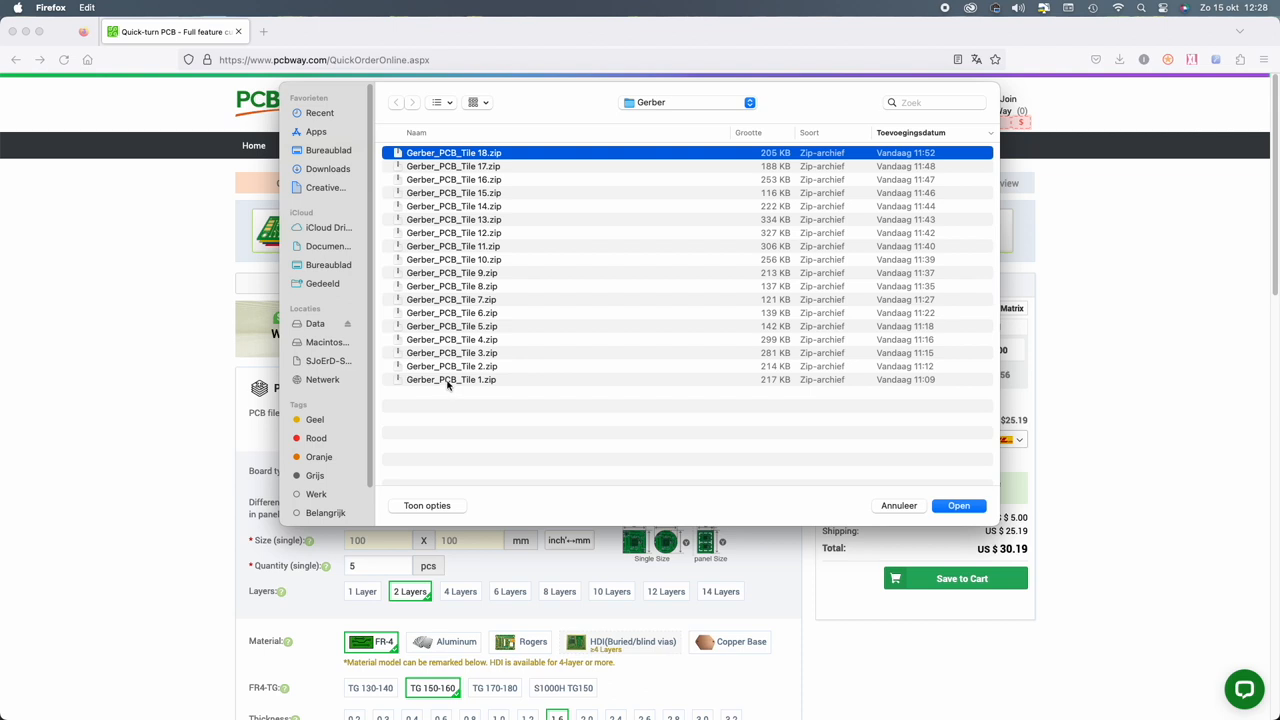
click(451, 379)
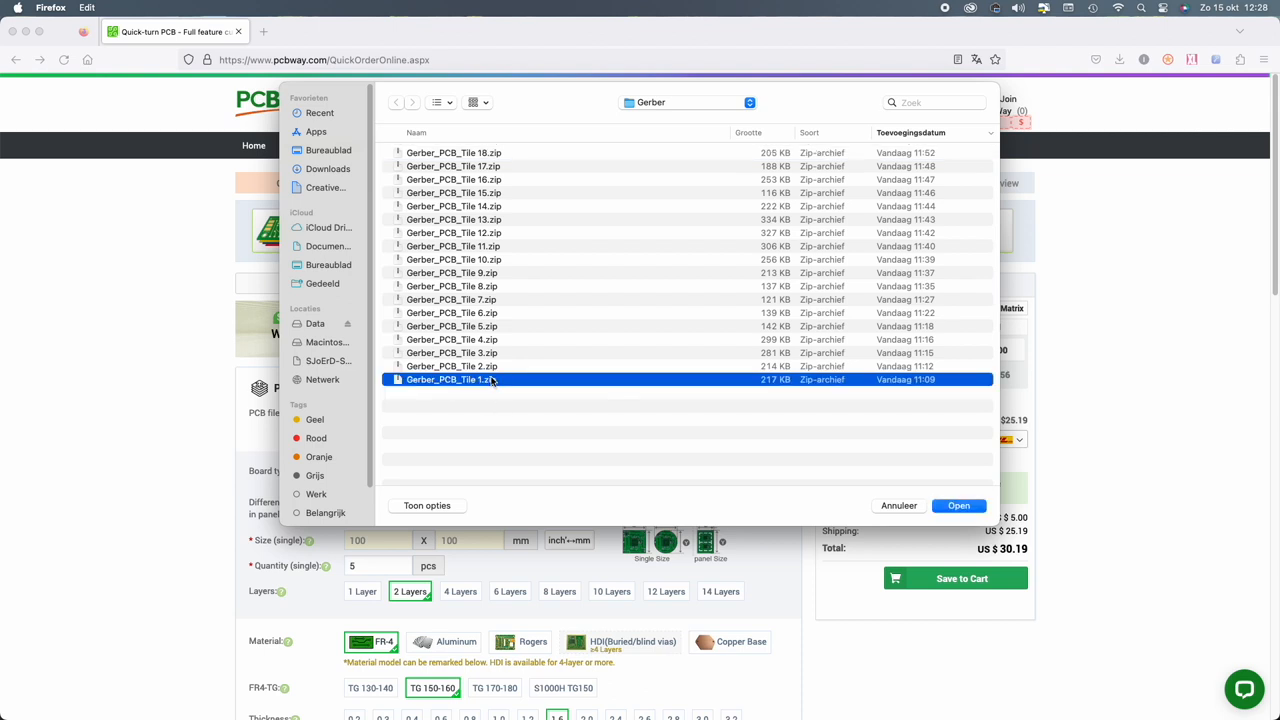
click(958, 505)
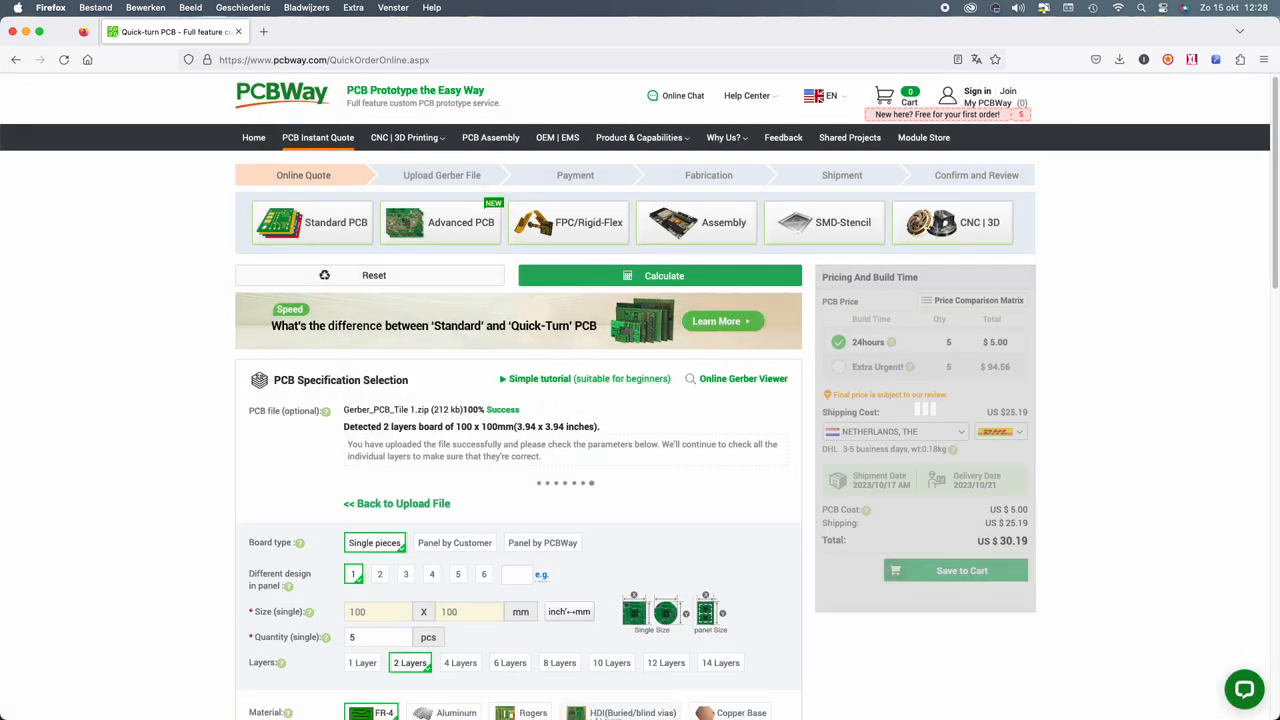
Set the board quantity to 10.
scroll(down, 3)
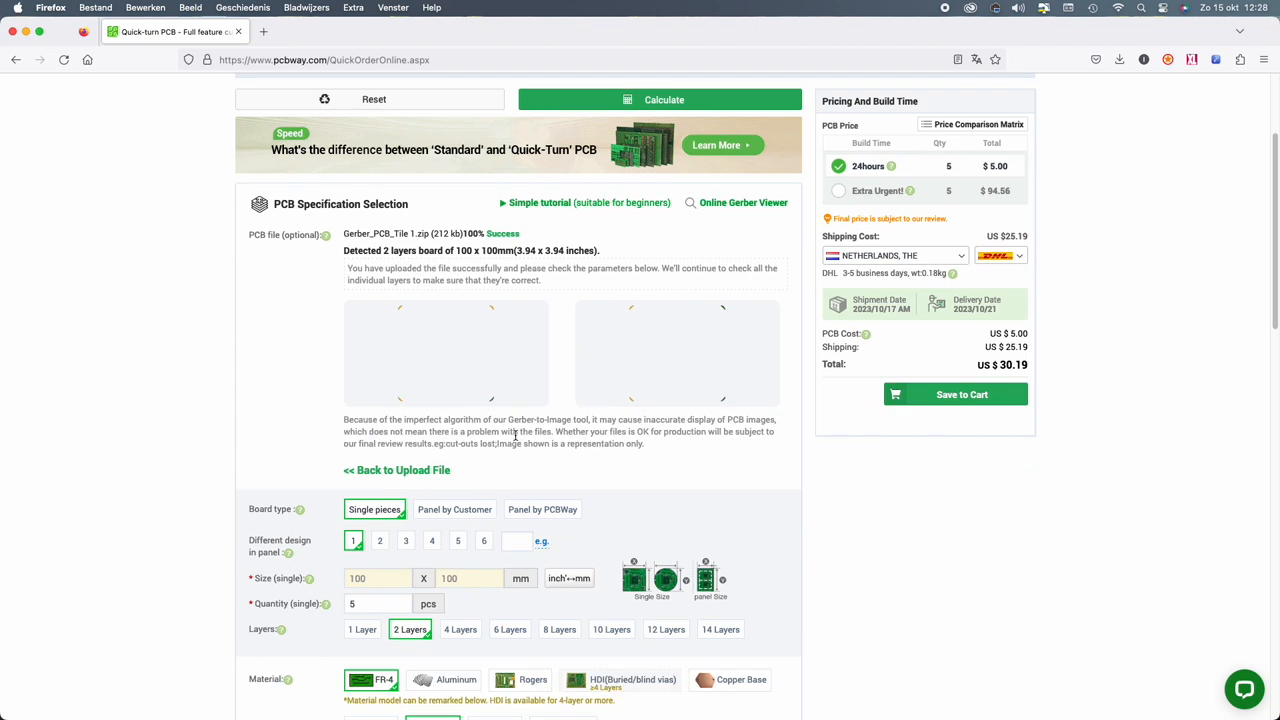
scroll(down, 3)
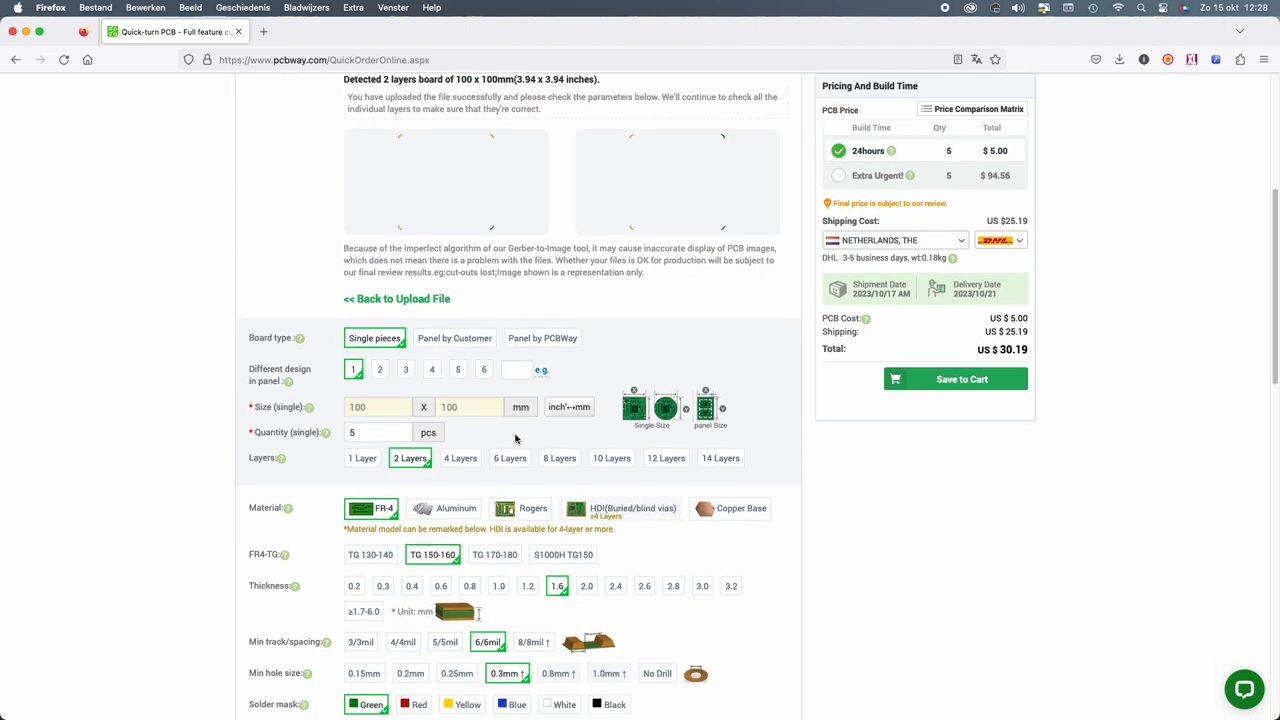
scroll(down, 3)
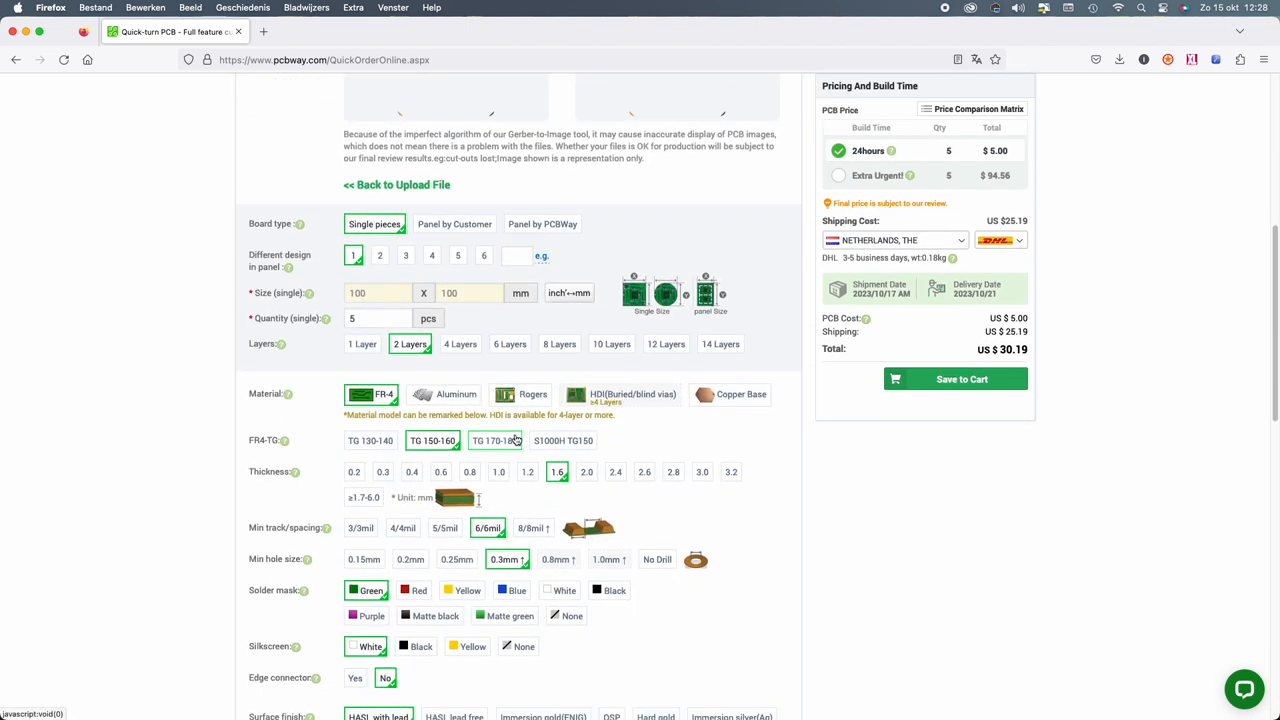
click(385, 318)
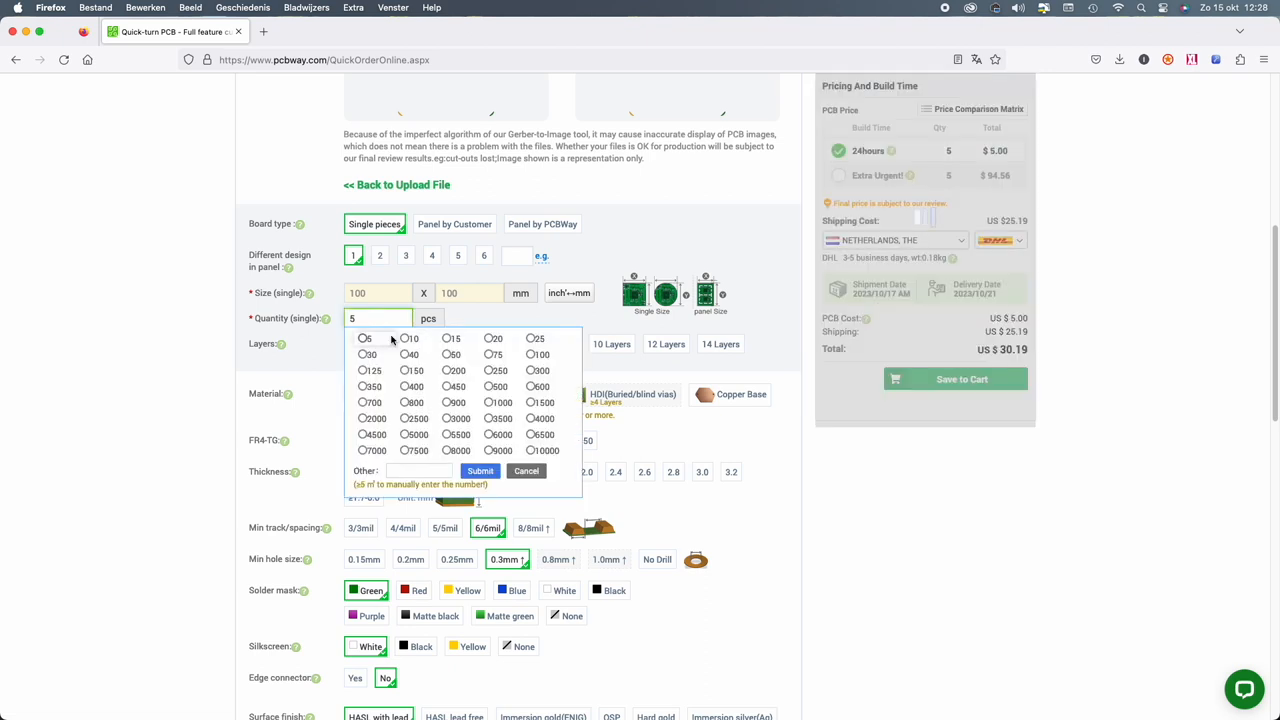
click(410, 338)
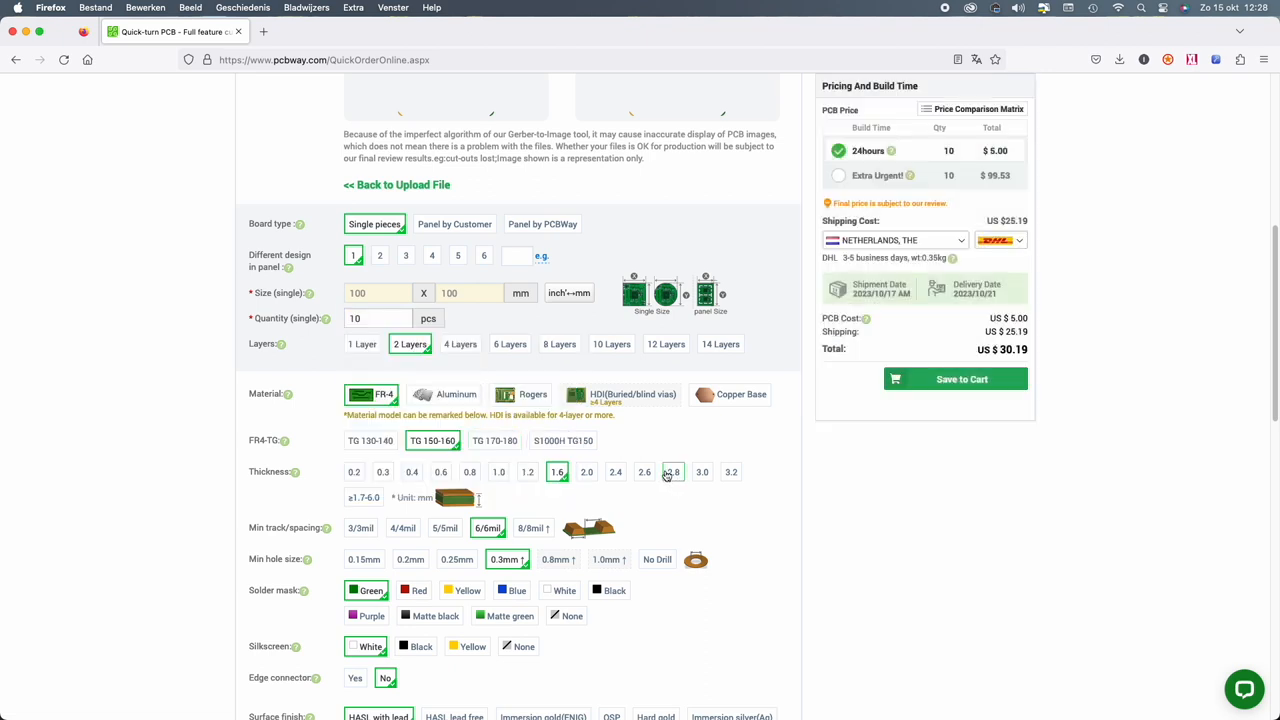
Choose a black solder mask and review the rest of the quote.
scroll(down, 3)
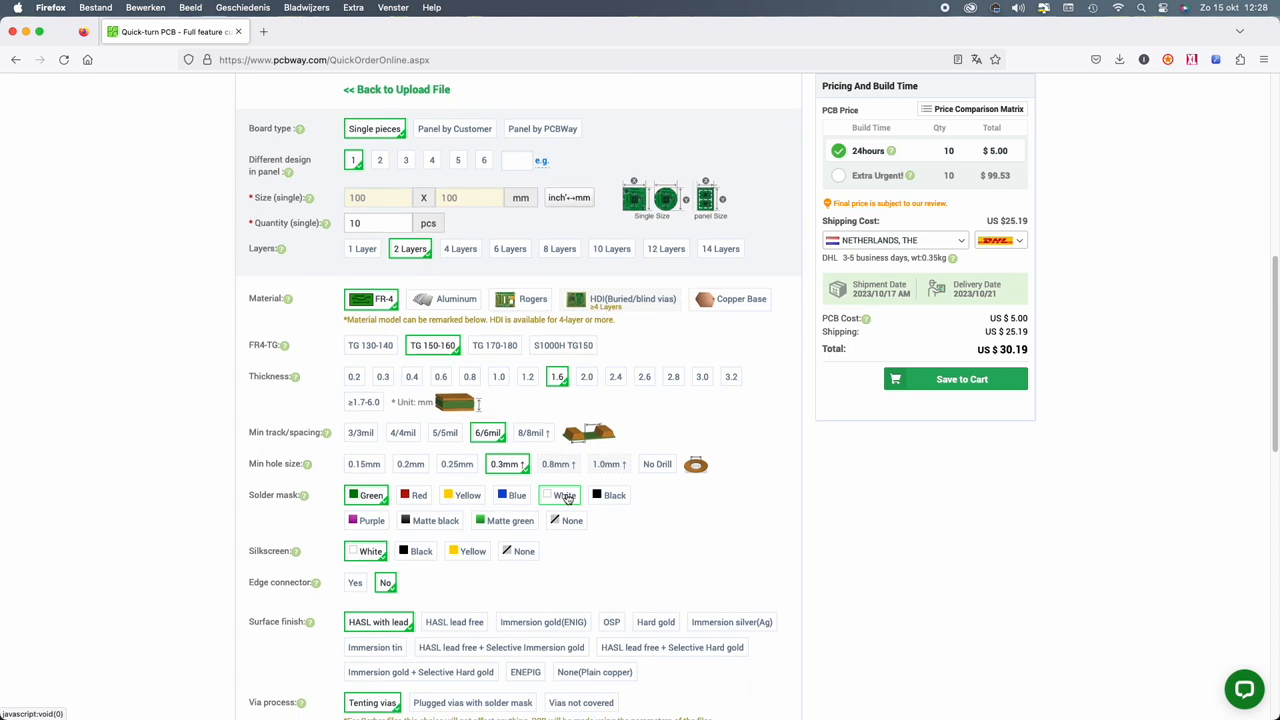
click(613, 477)
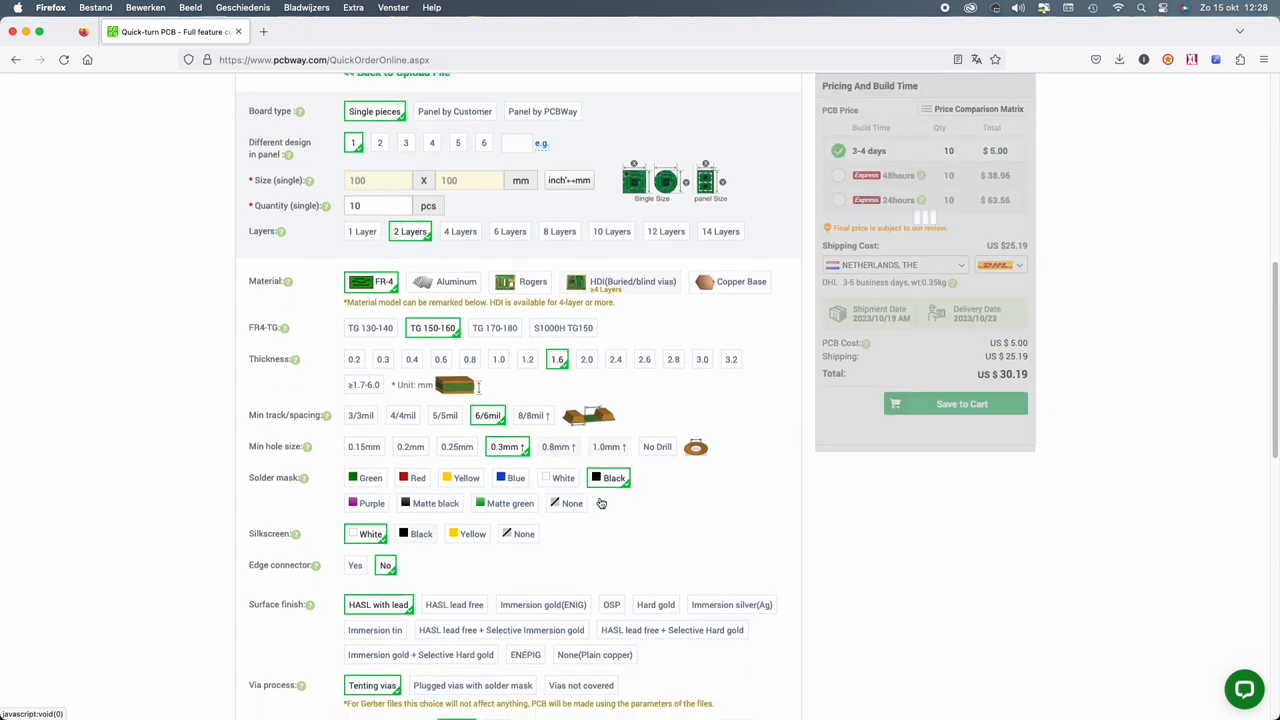
scroll(down, 3)
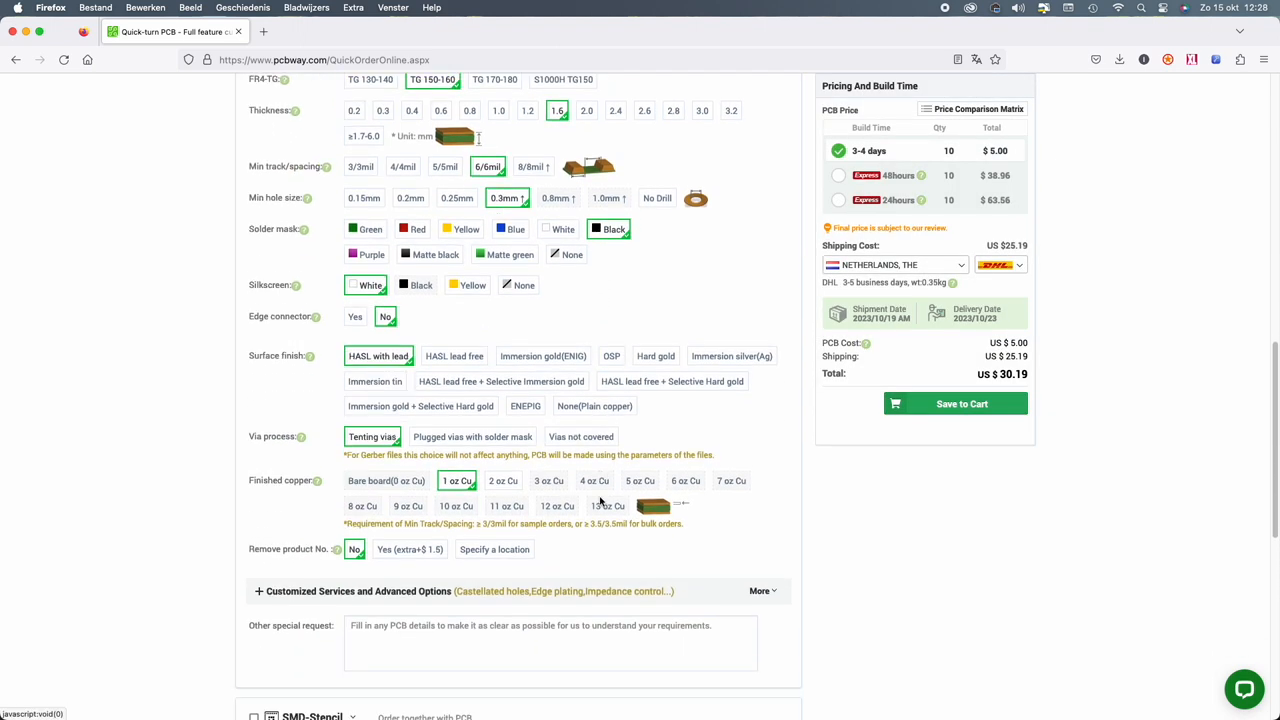
scroll(down, 3)
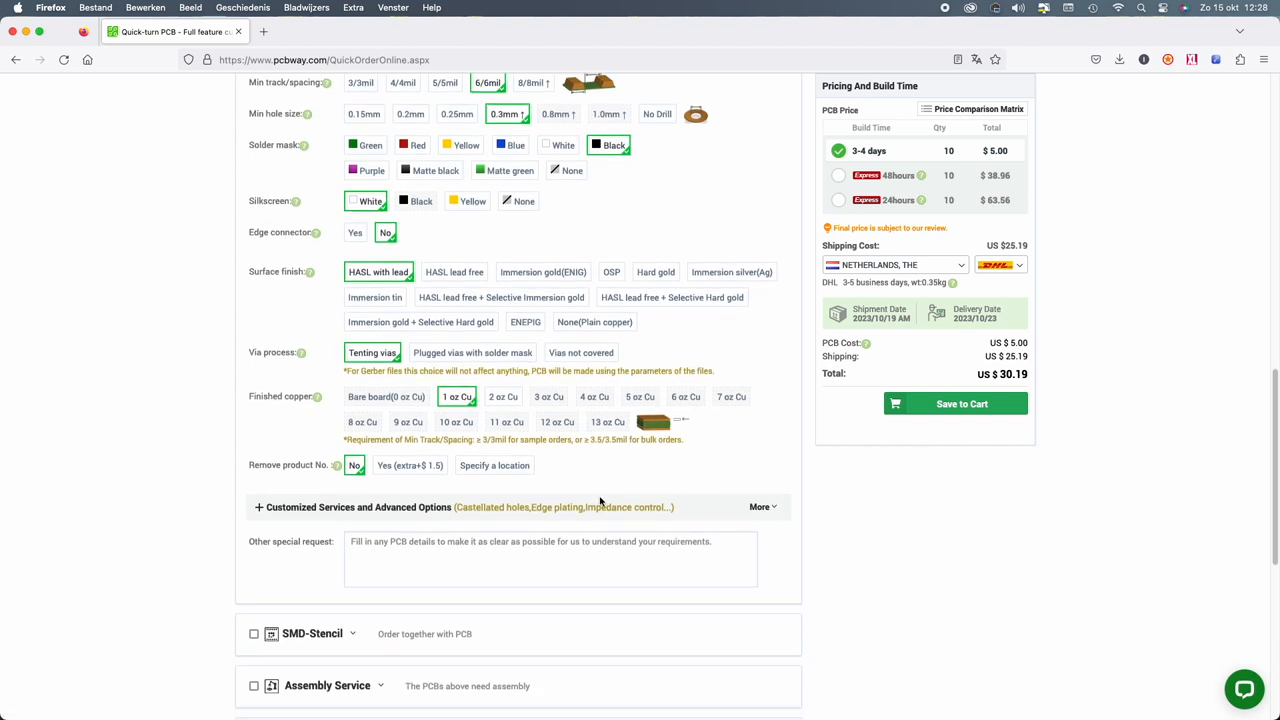
scroll(down, 3)
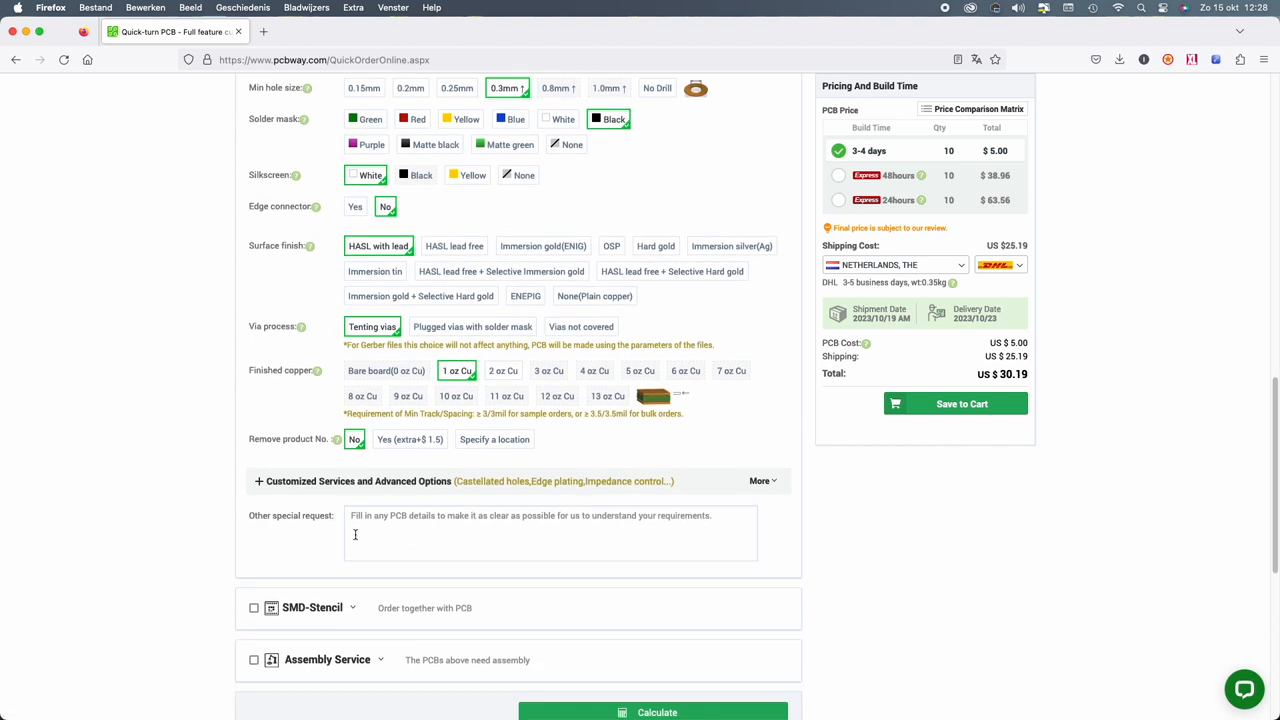
mouse_move(496, 556)
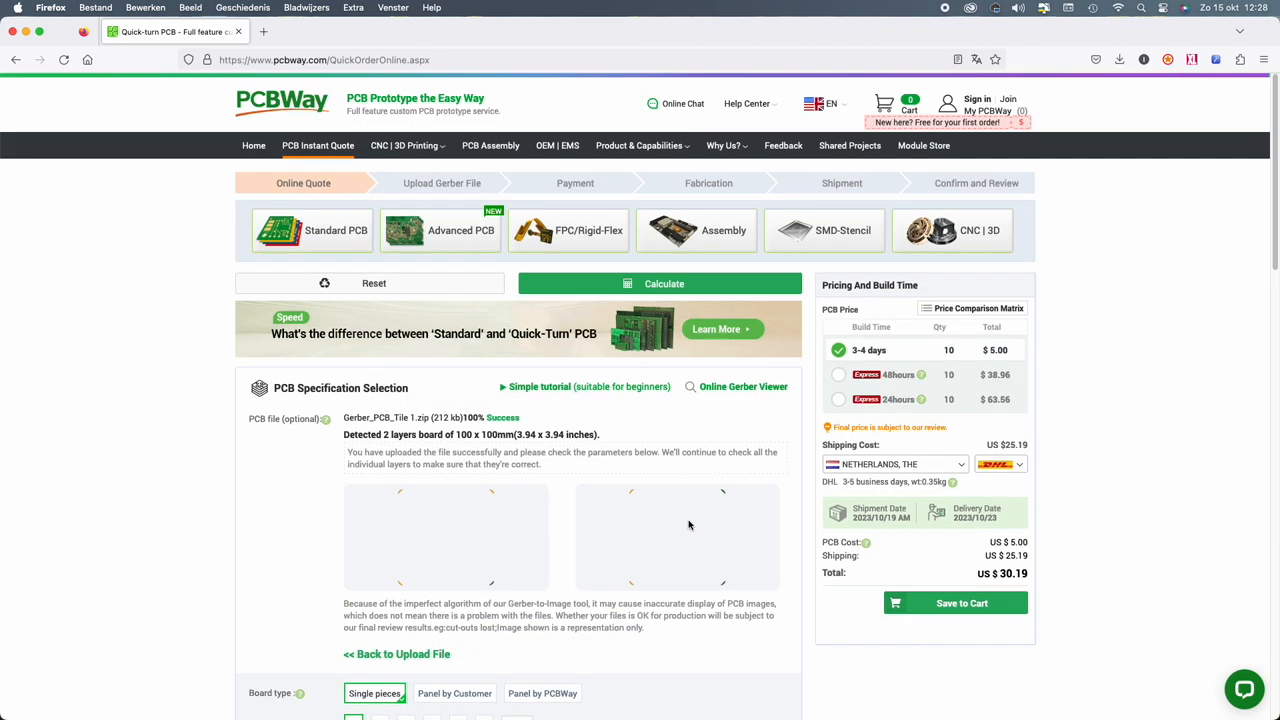
scroll(down, 3)
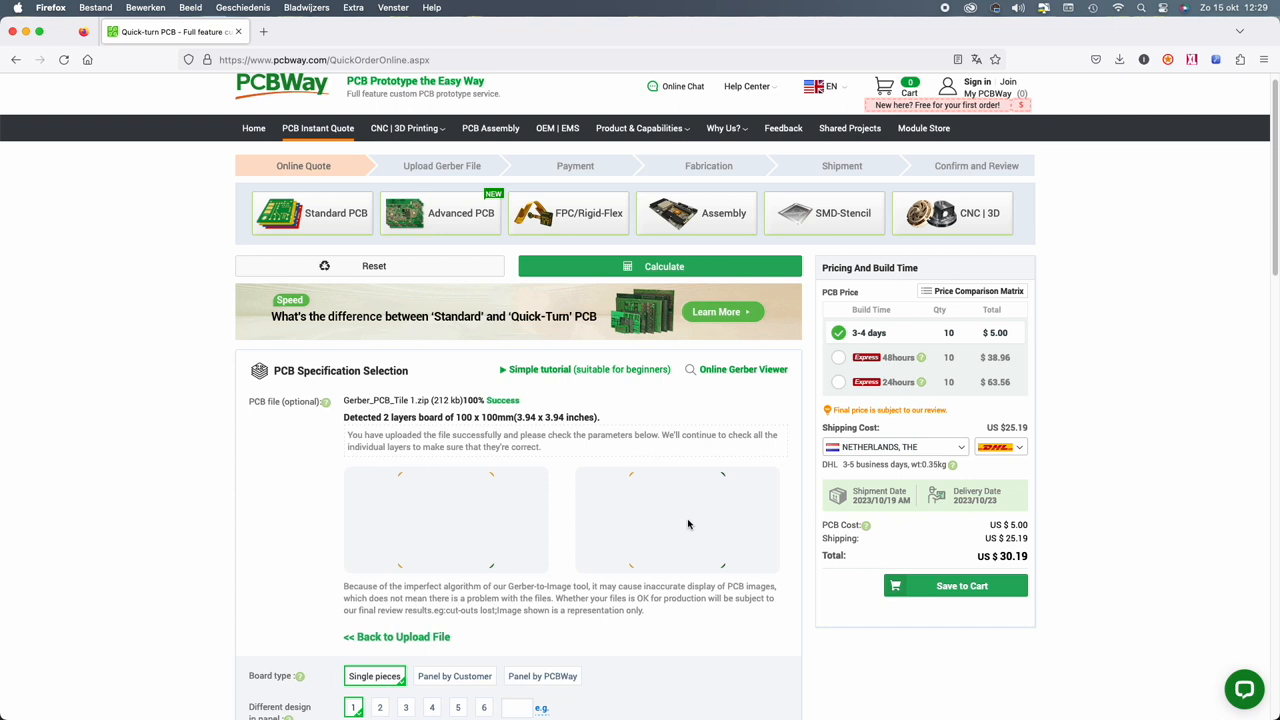
mouse_move(1021, 256)
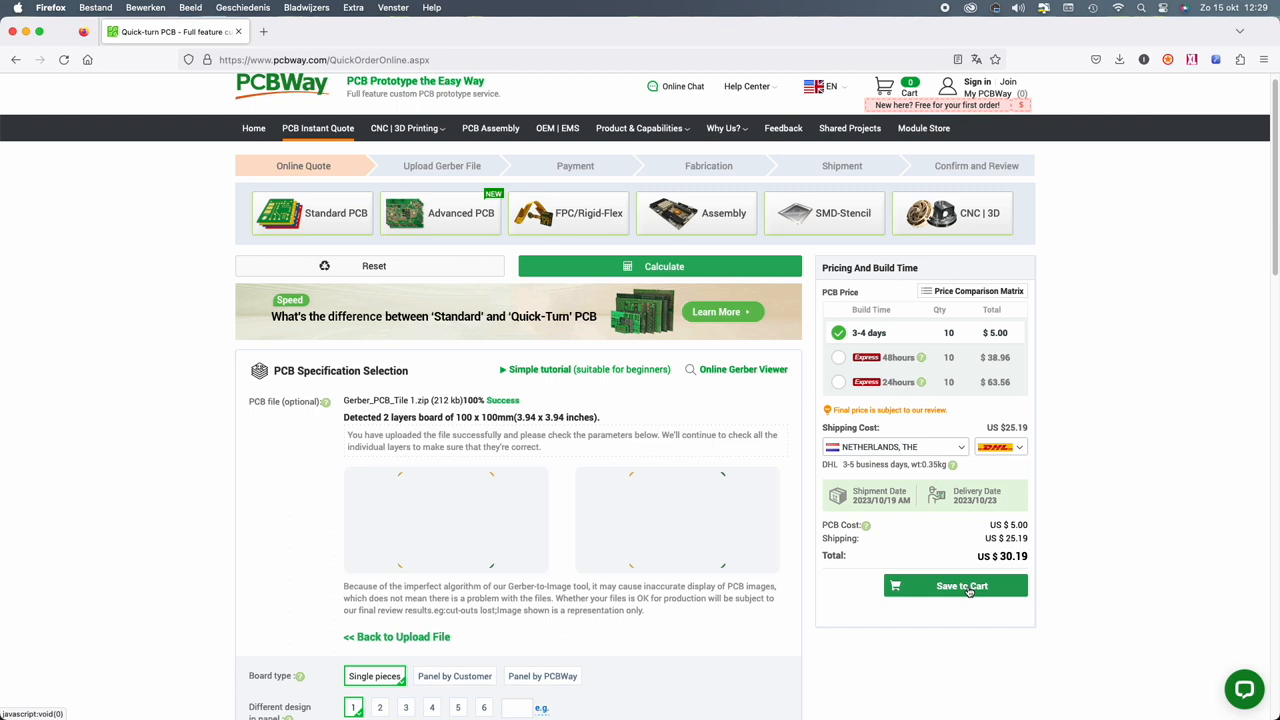
mouse_move(374, 266)
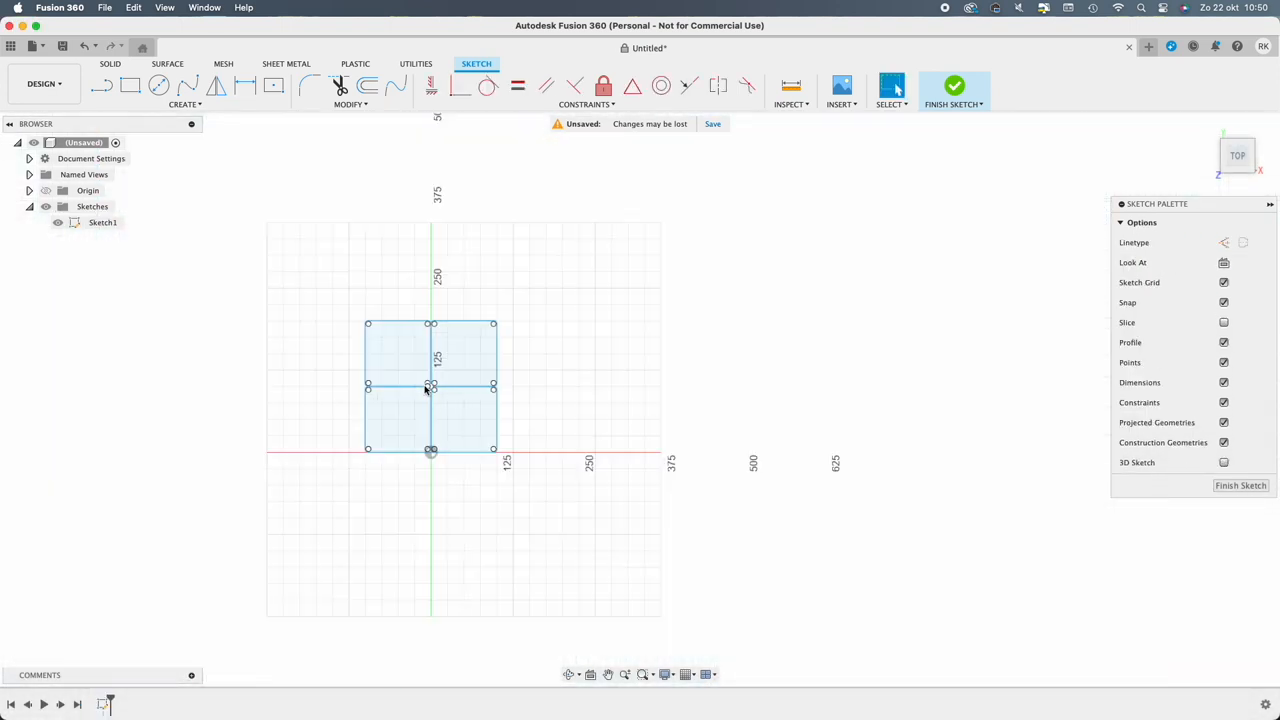
Extrude the connector profiles 2 mm as new bodies and cut the pin holes 3 mm deep.
click(159, 85)
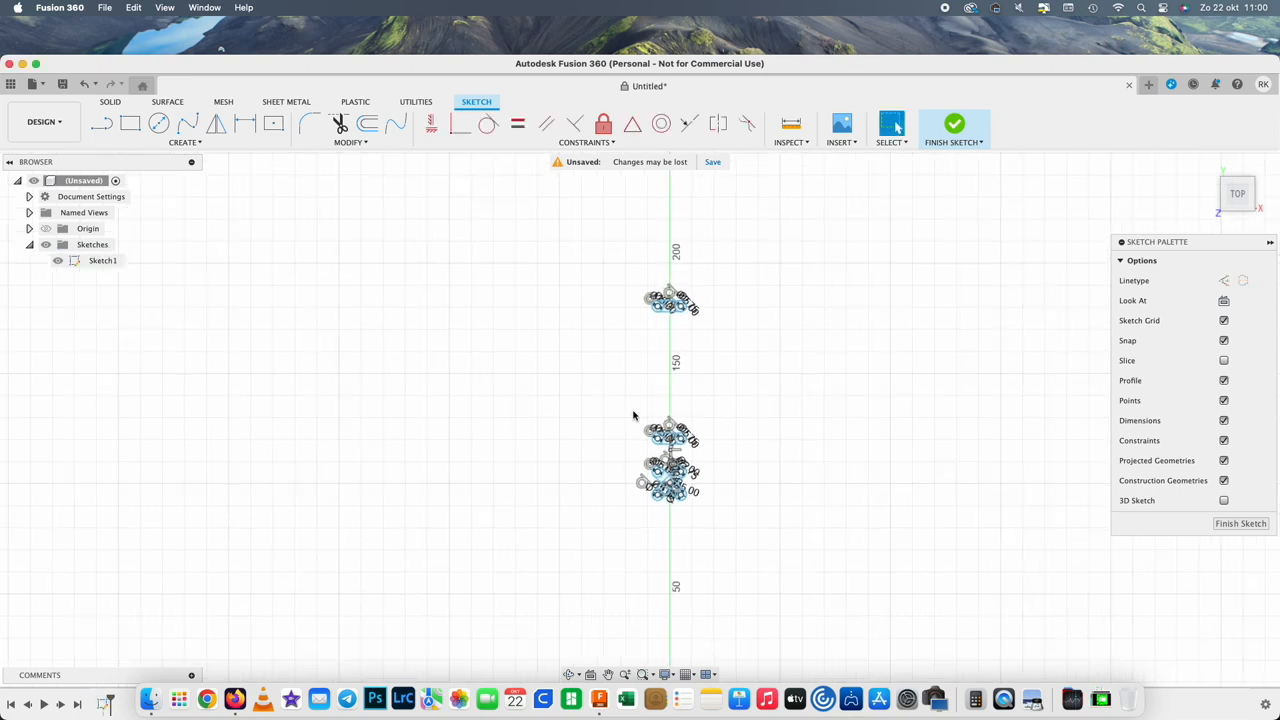
click(129, 123)
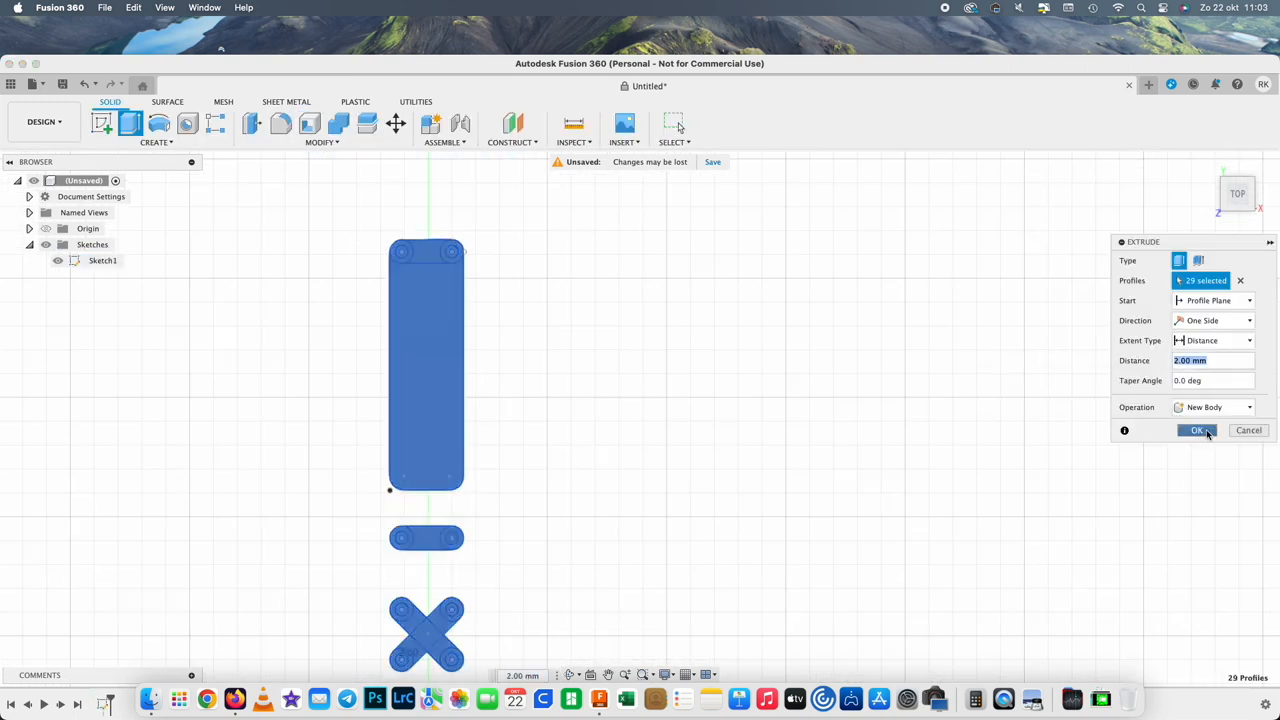
click(1197, 430)
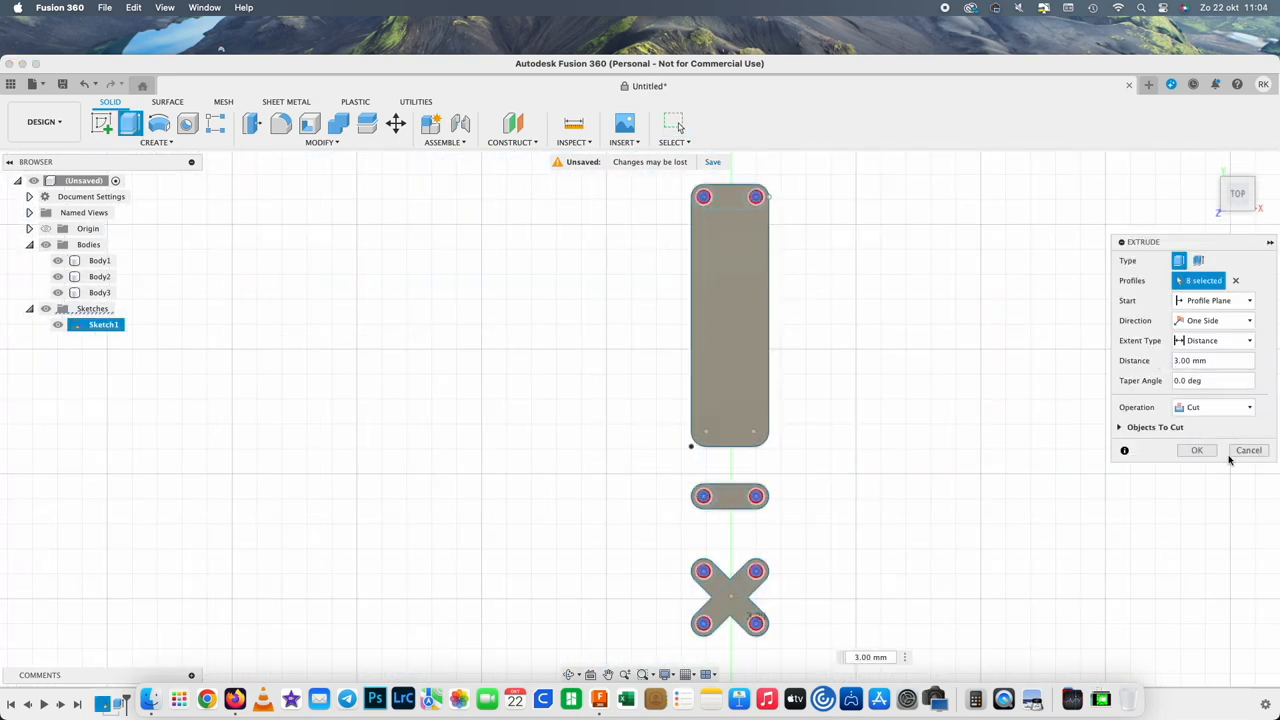
click(1196, 450)
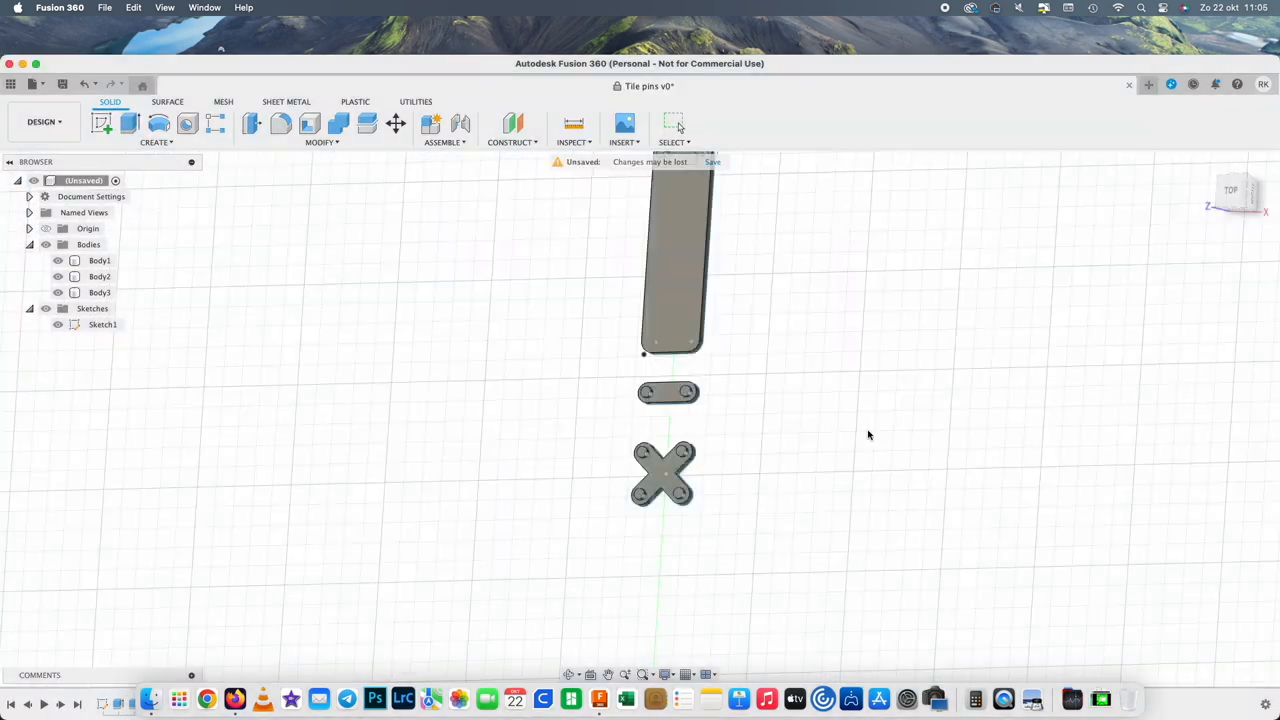